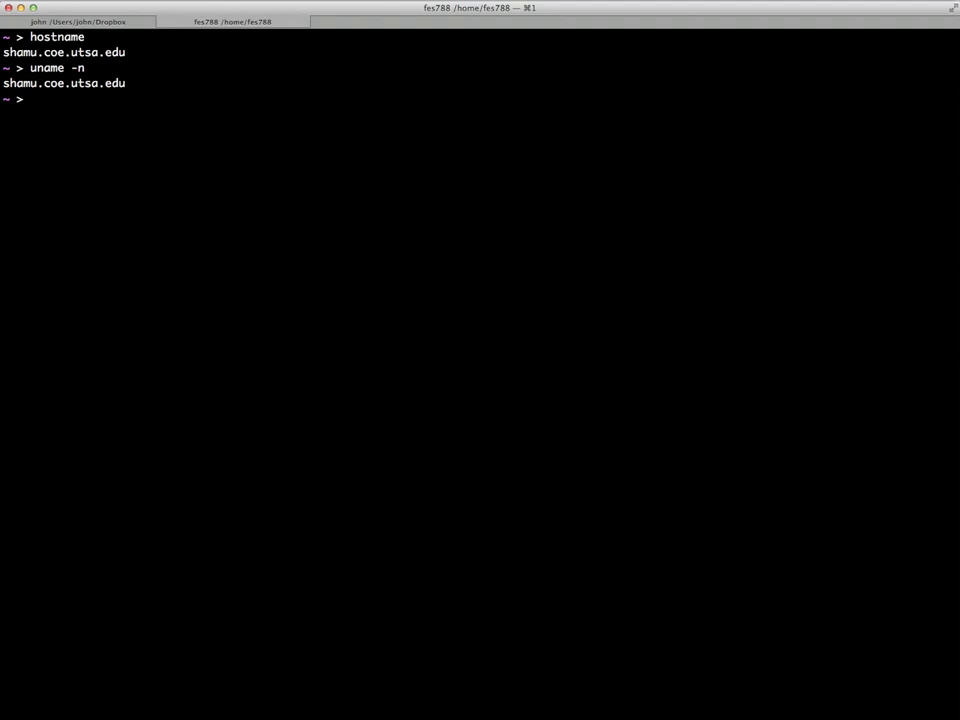
Show the hostname, full uname kernel details and x86_64 architecture, then clear the screen
{"action": "type", "text": "uname -a"}
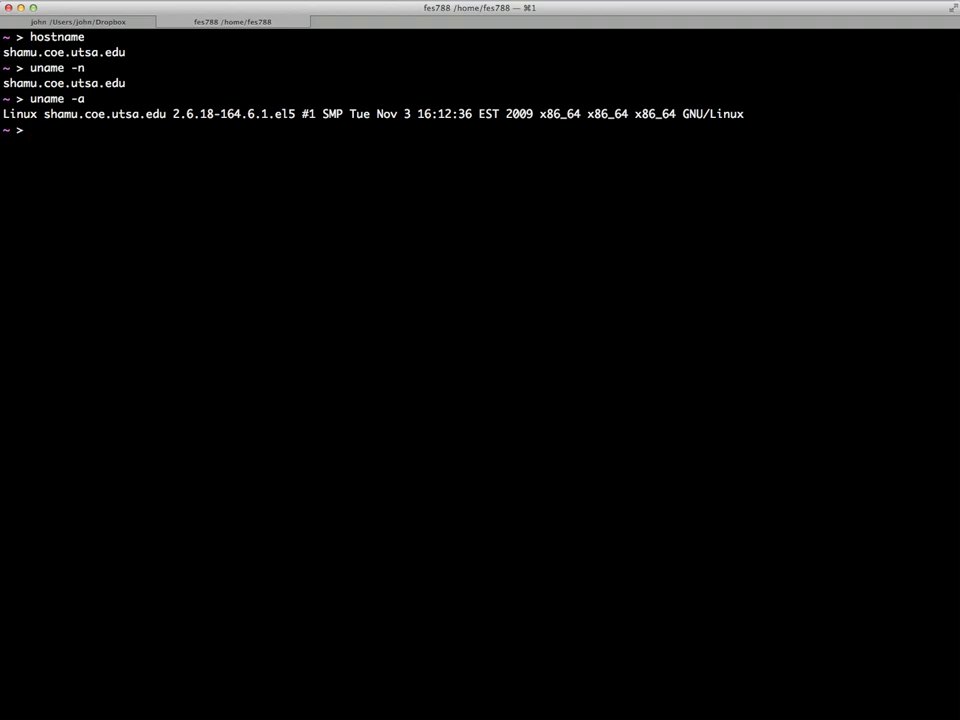
{"action": "type", "text": "uname -m"}
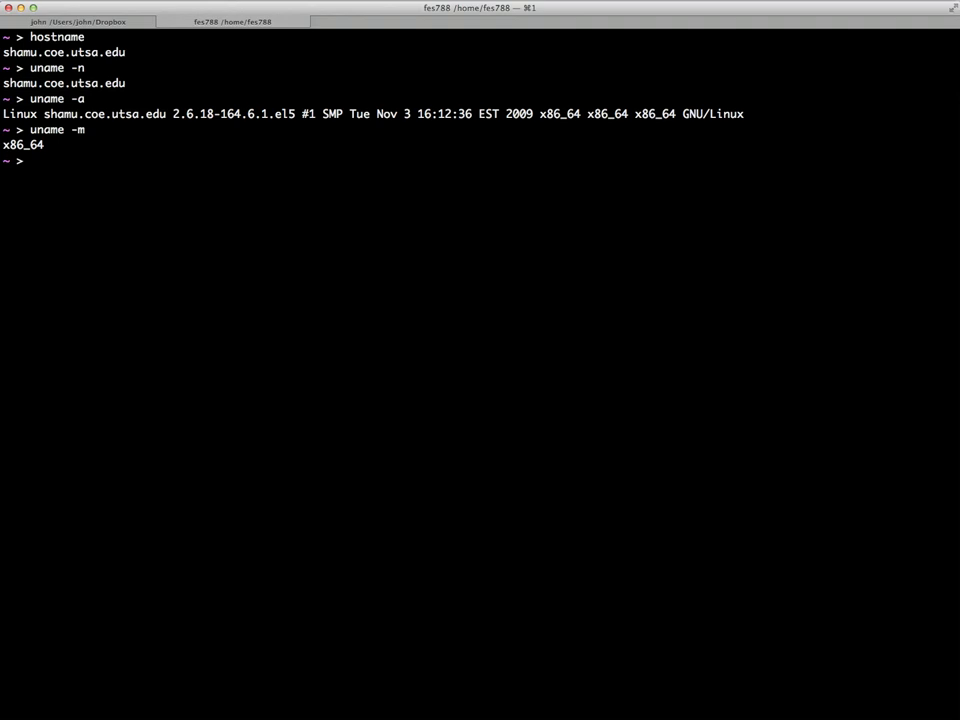
{"action": "type", "text": "cleart"}
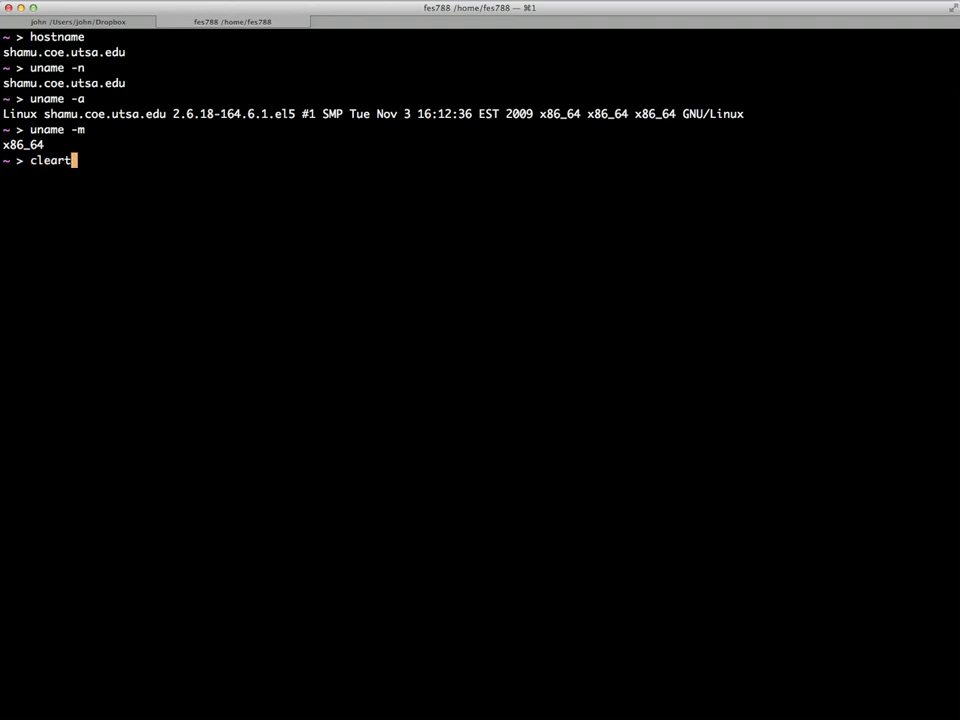
{"action": "key", "text": "Enter"}
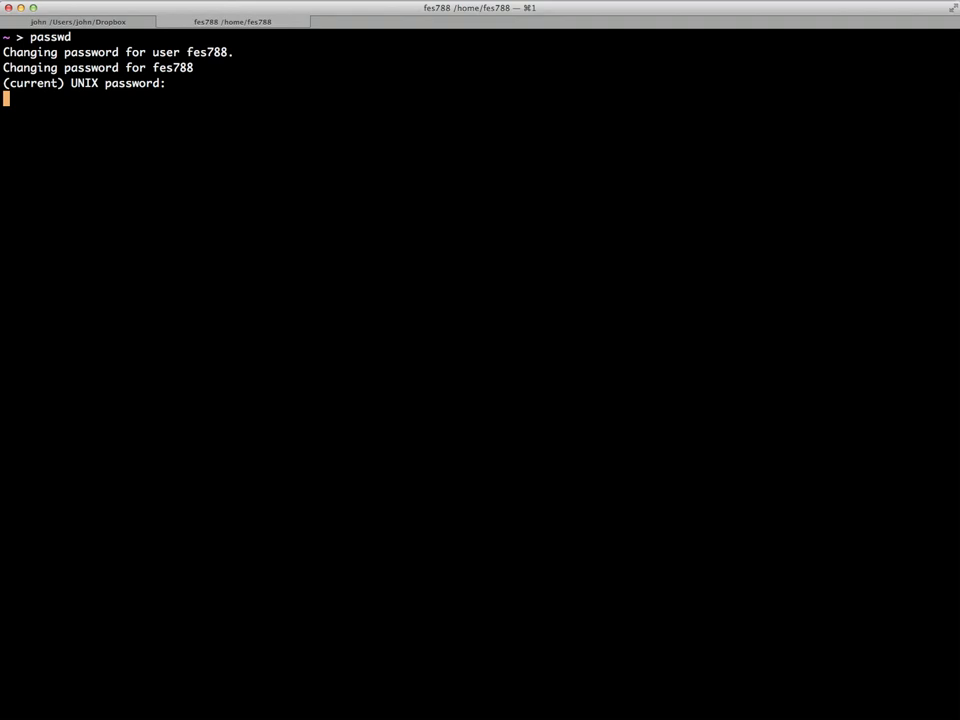
Abort passwd with blank entries, then run who and whoami and begin finger
{"action": "key", "text": "Enter"}
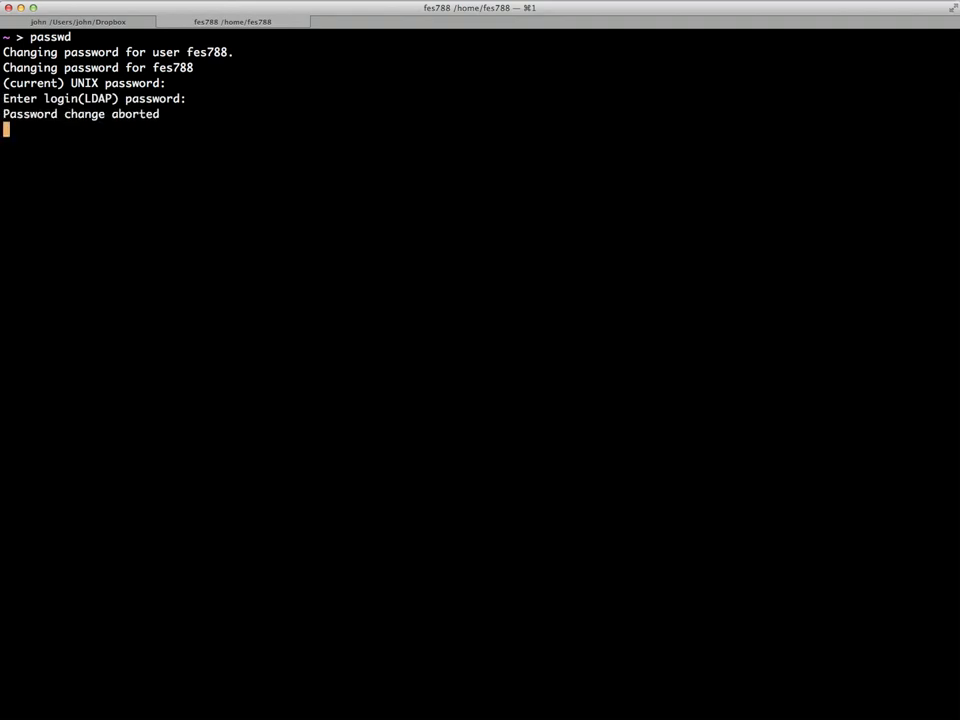
{"action": "key", "text": "Return"}
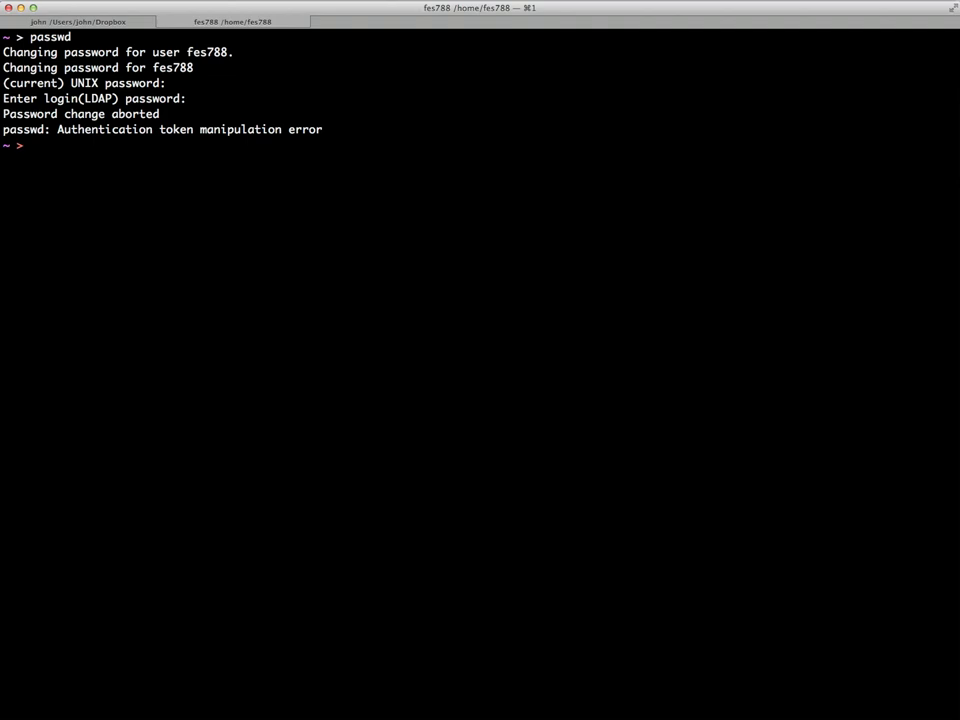
{"action": "type", "text": "who"}
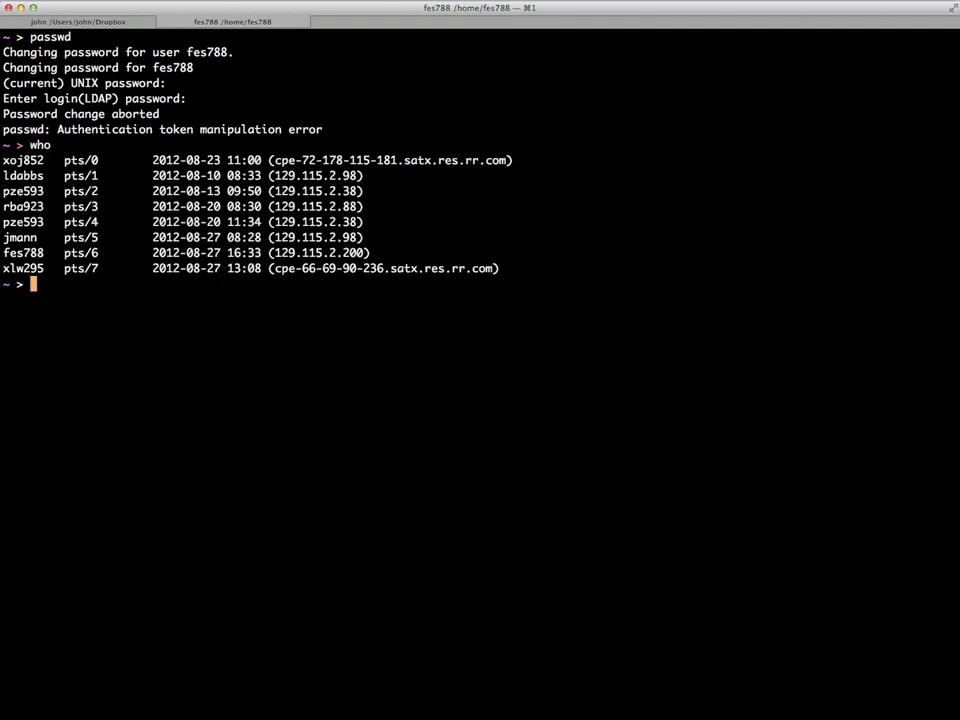
{"action": "type", "text": "whoami"}
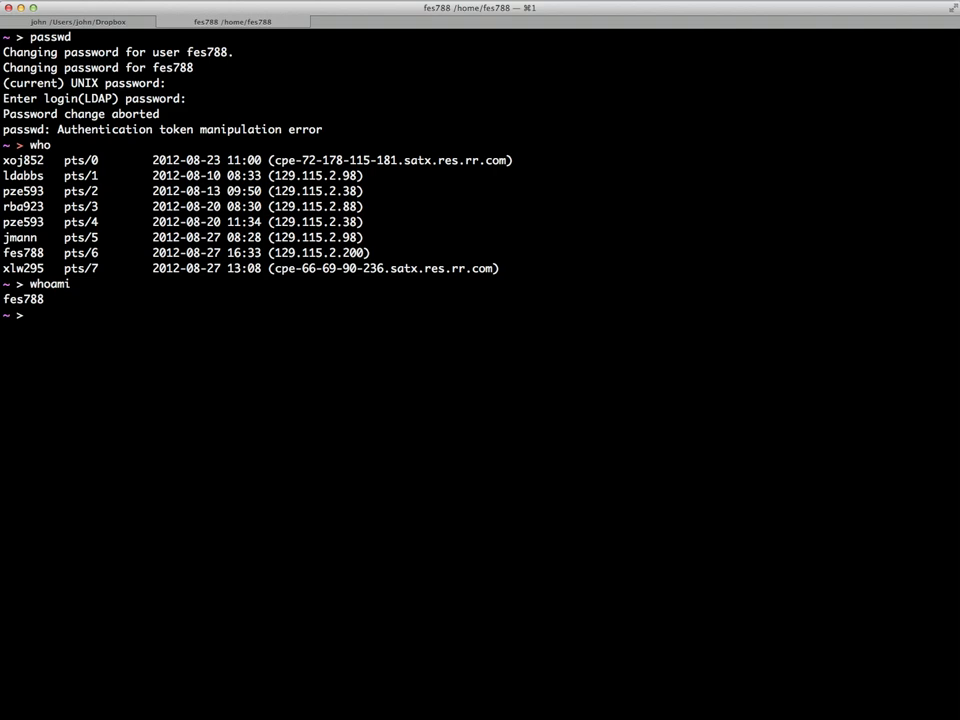
{"action": "type", "text": "finger"}
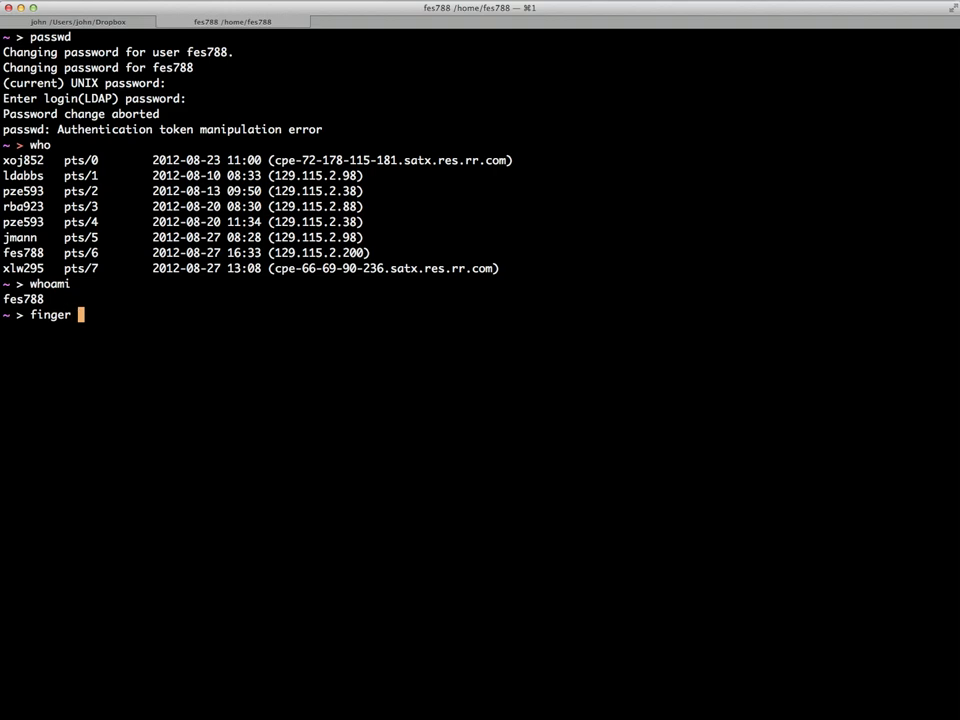
{"action": "type", "text": "fe"}
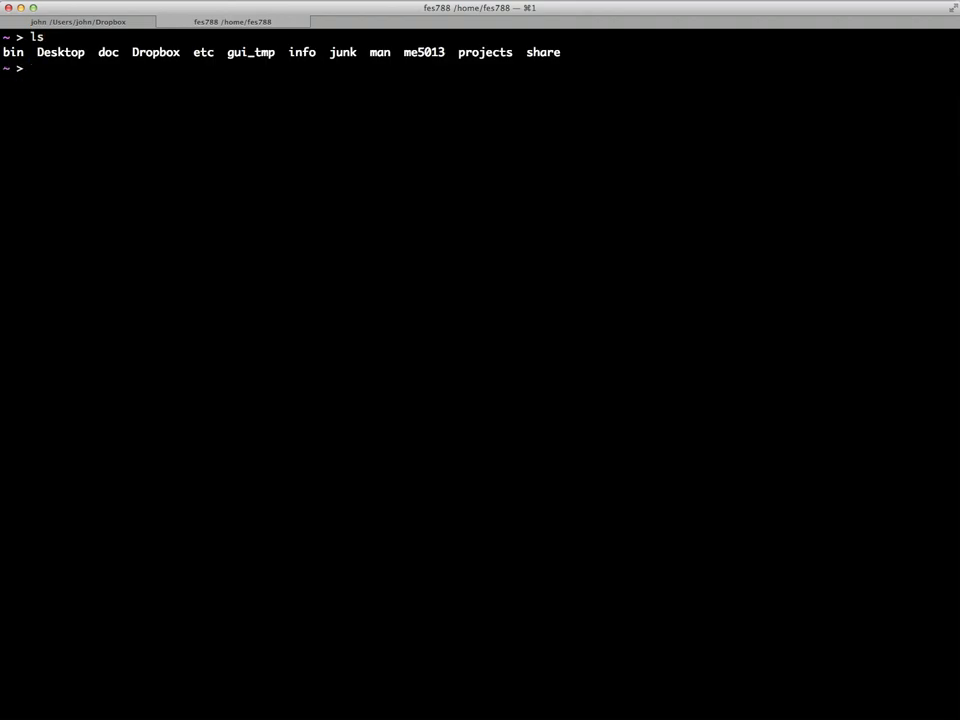
List the home directory with ls, ls -l, ls -A and ls -lA
{"action": "type", "text": "ls -"}
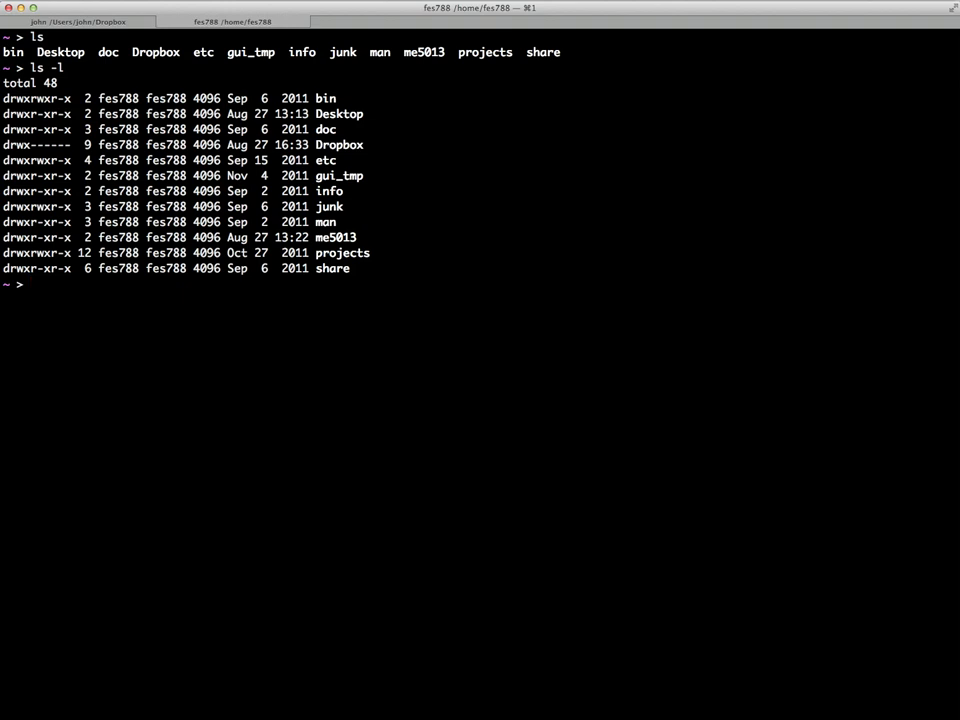
{"action": "type", "text": "ls -A"}
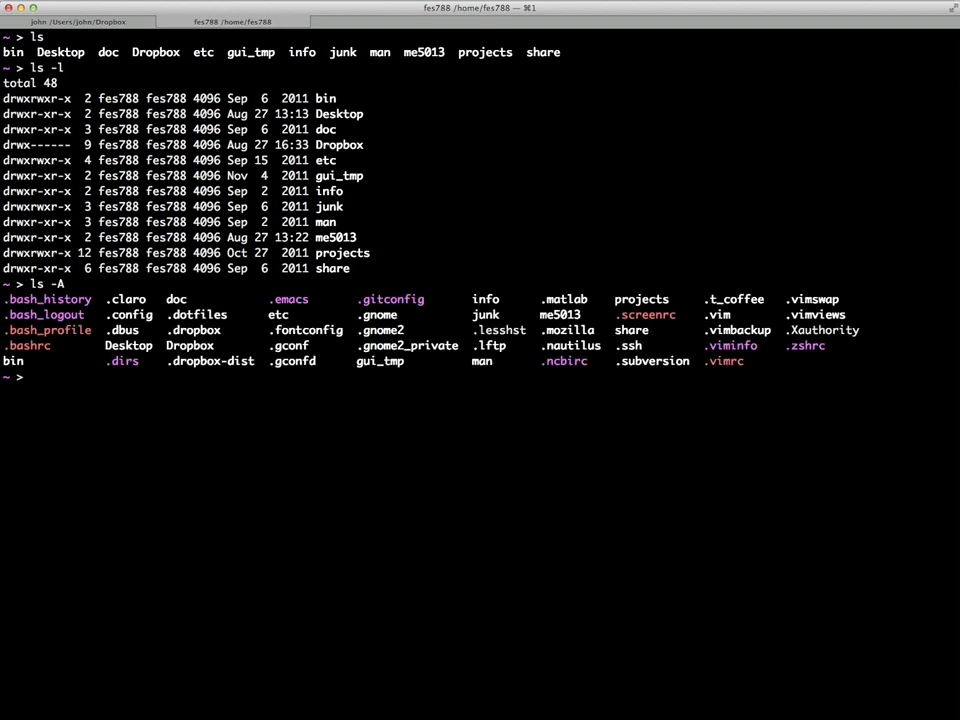
{"action": "type", "text": "ls"}
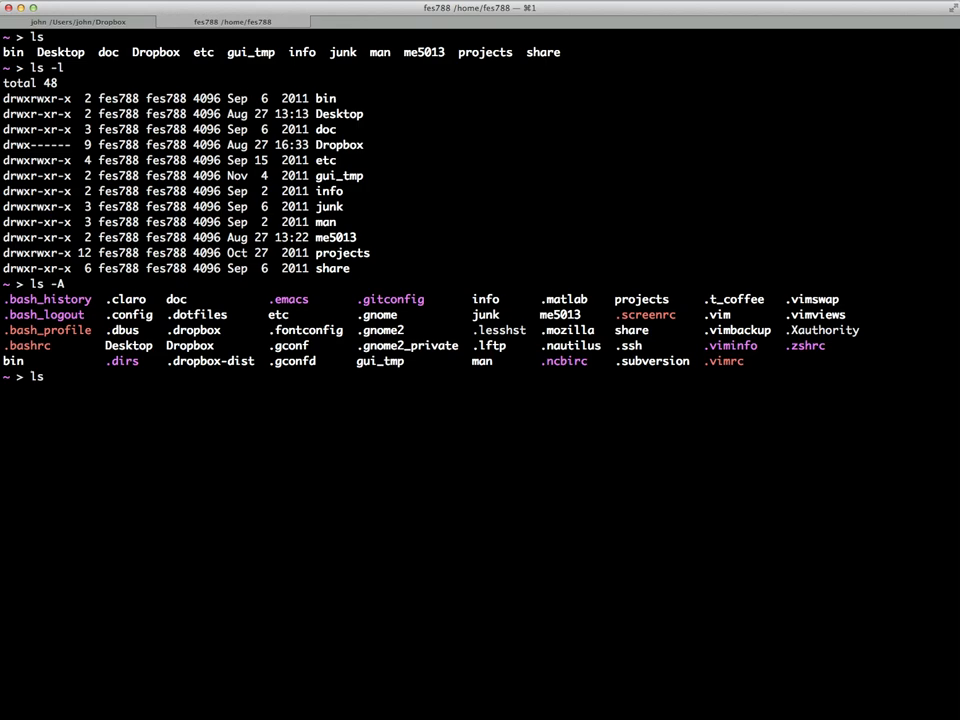
{"action": "type", "text": "-l"}
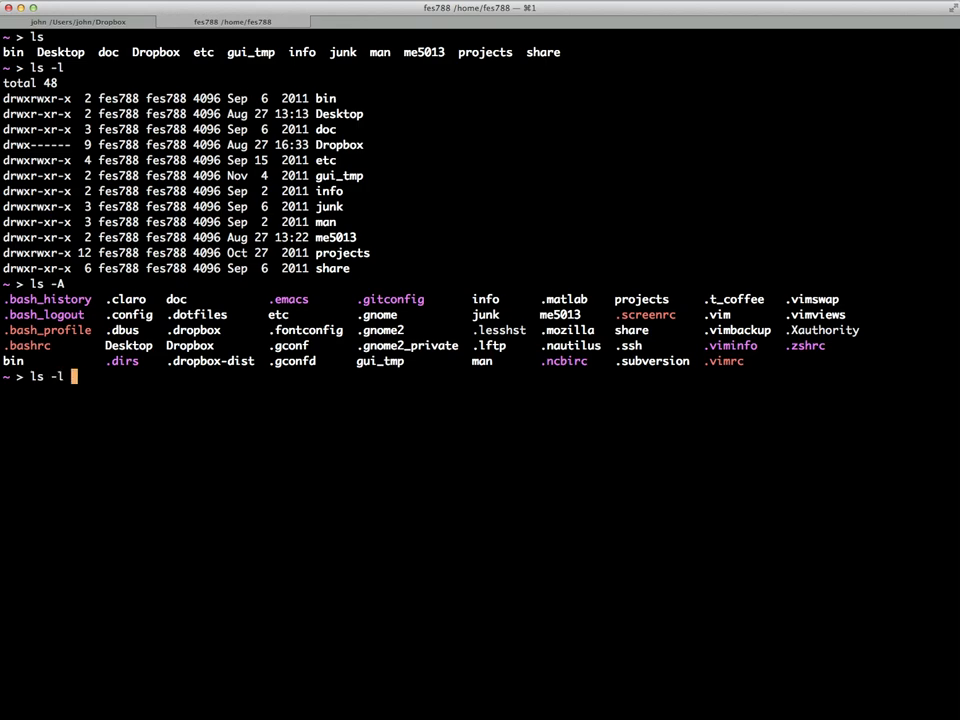
{"action": "type", "text": "-A"}
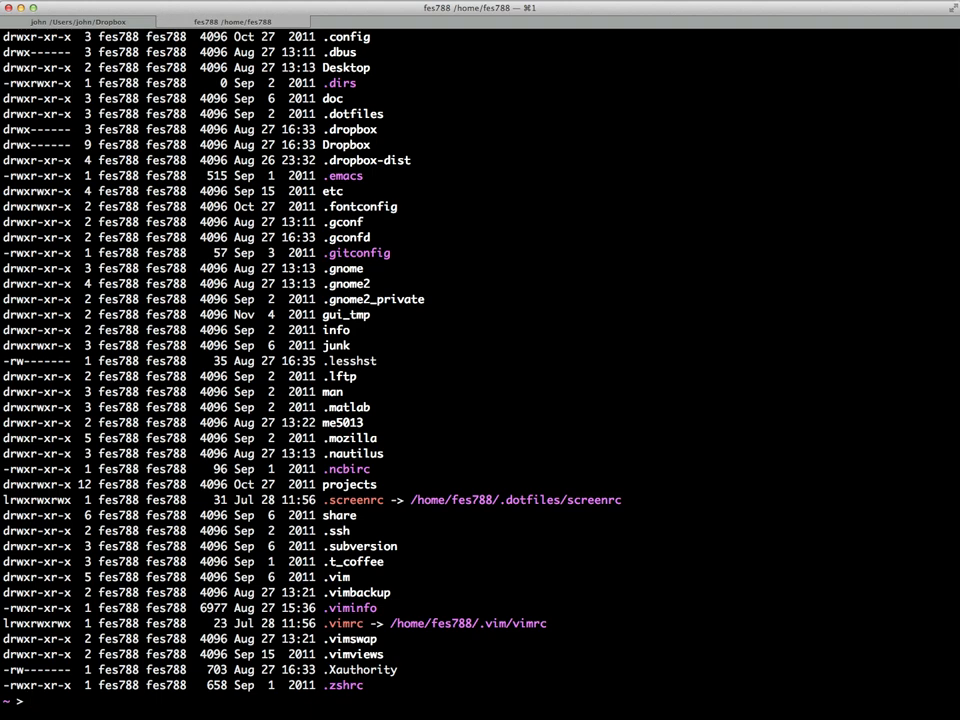
{"action": "type", "text": "ls"}
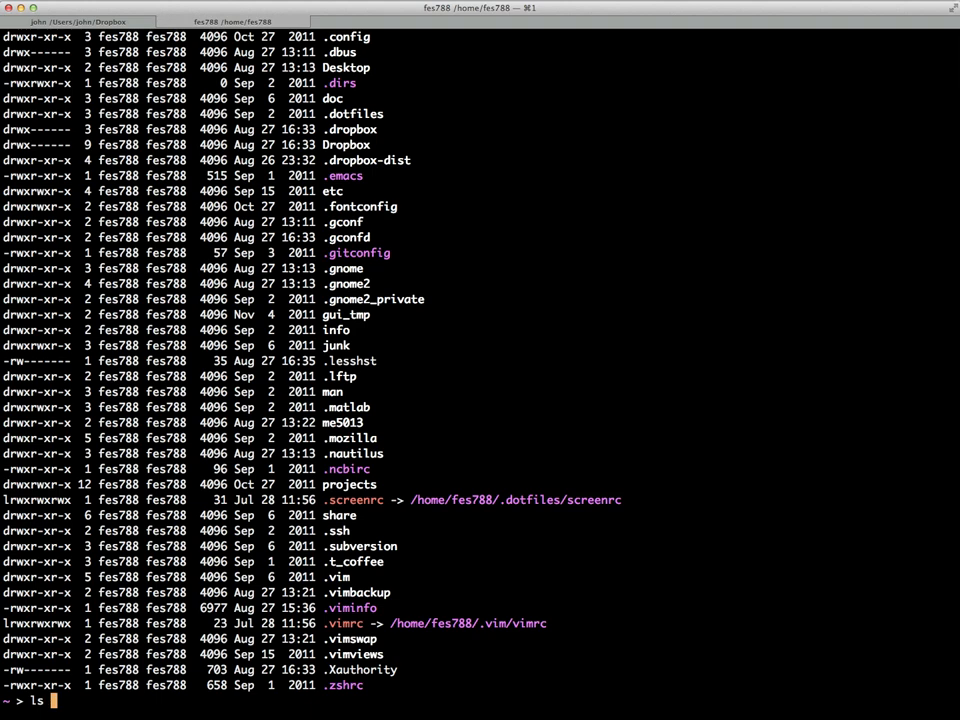
{"action": "type", "text": "-l"}
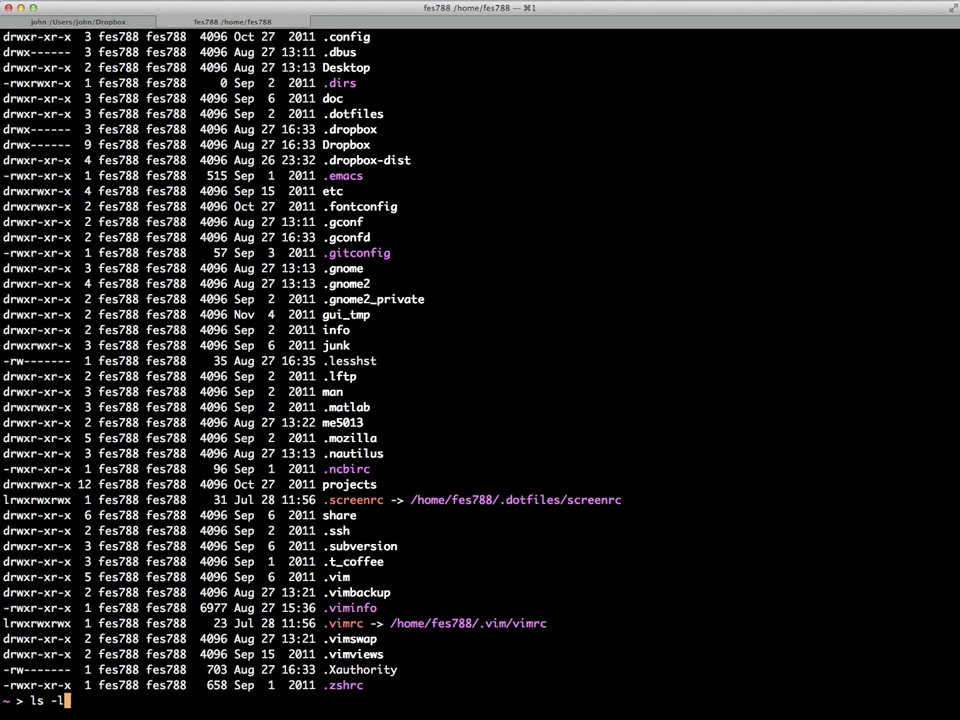
{"action": "type", "text": "A"}
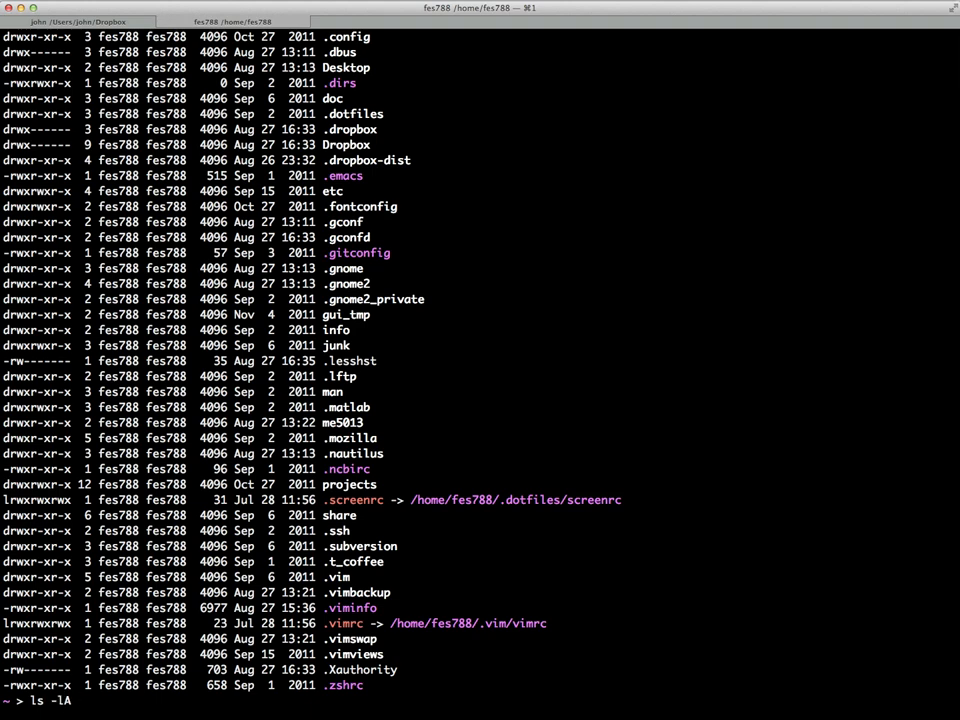
{"action": "key", "text": "Return"}
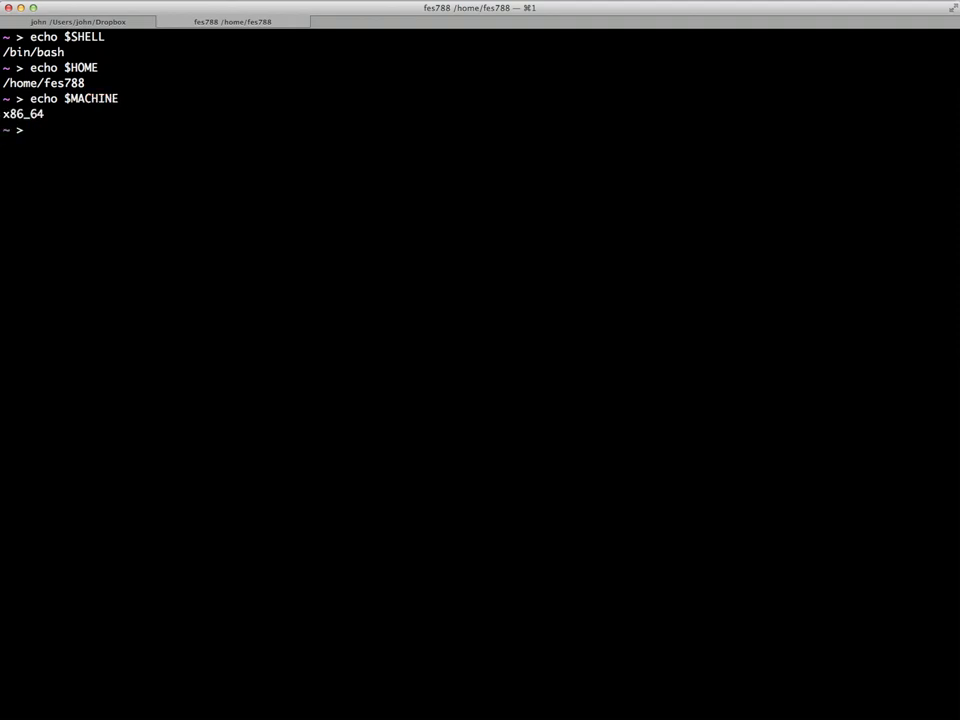
Echo $SHELL, $HOME and $MACHINE to show bash, the home path and x86_64
{"action": "type", "text": "e"}
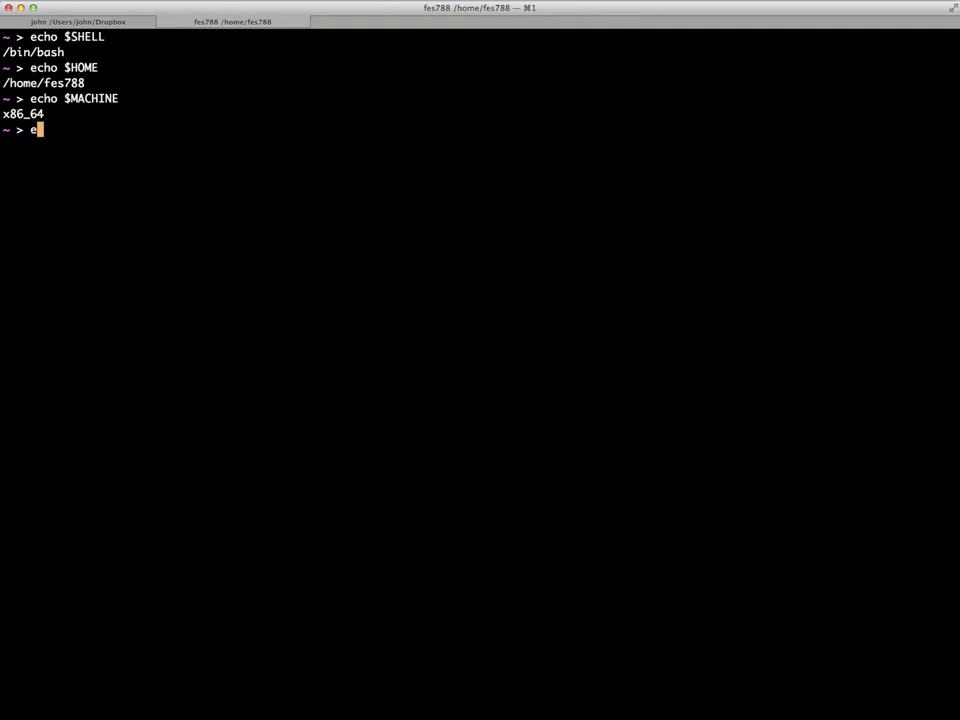
Export MY_SHELL as /bin/sh after invalid /bin/csh attempts
{"action": "type", "text": "xport"}
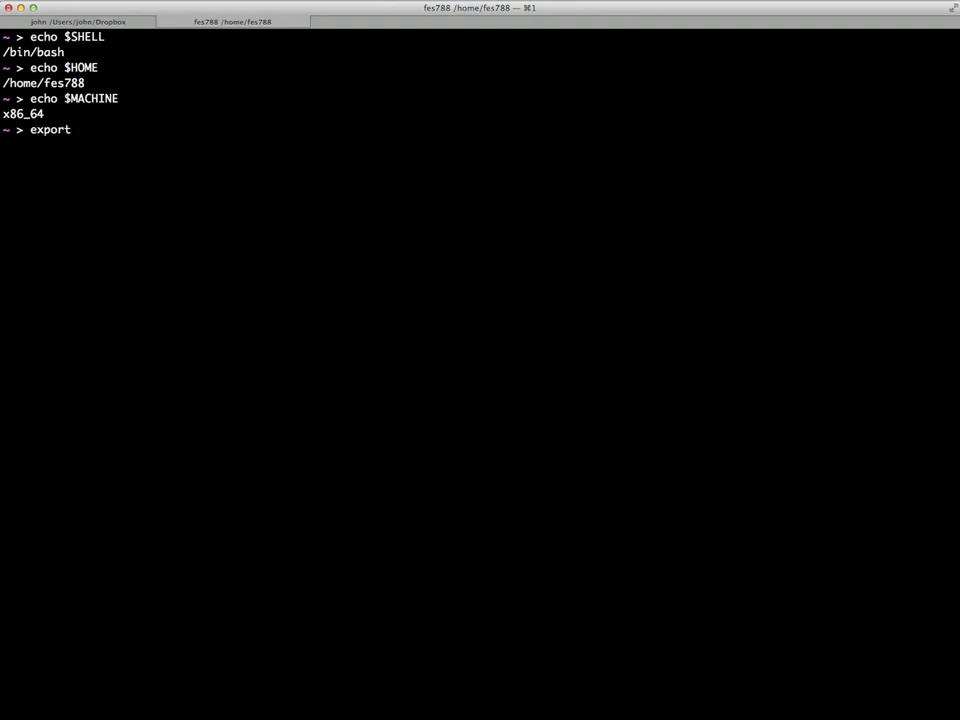
{"action": "type", "text": "$M"}
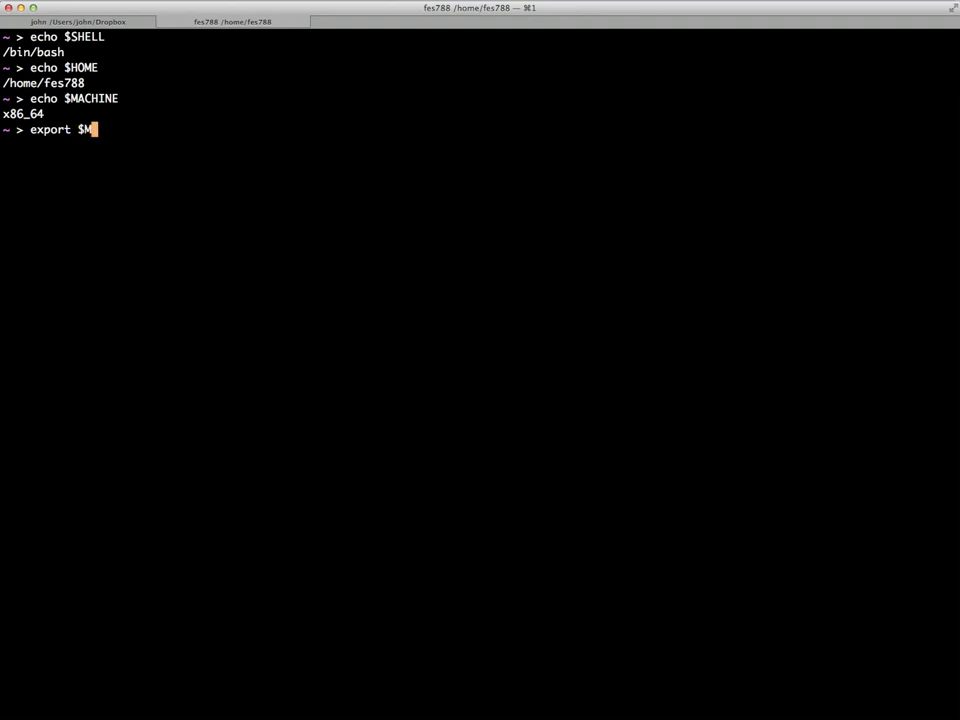
{"action": "type", "text": "Y_SHELL"}
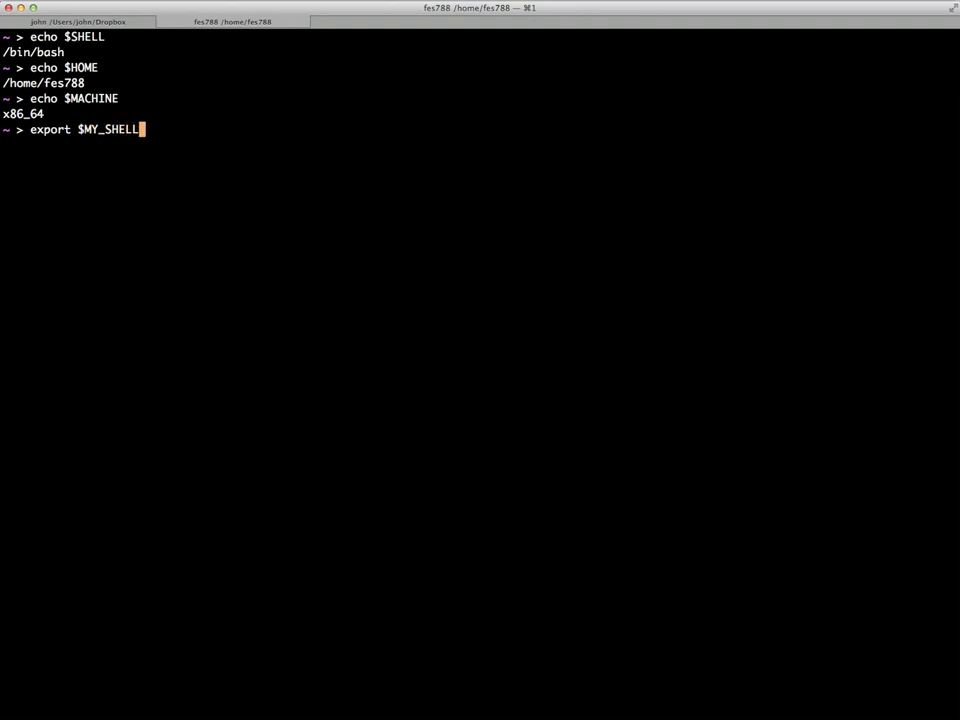
{"action": "type", "text": "=/"}
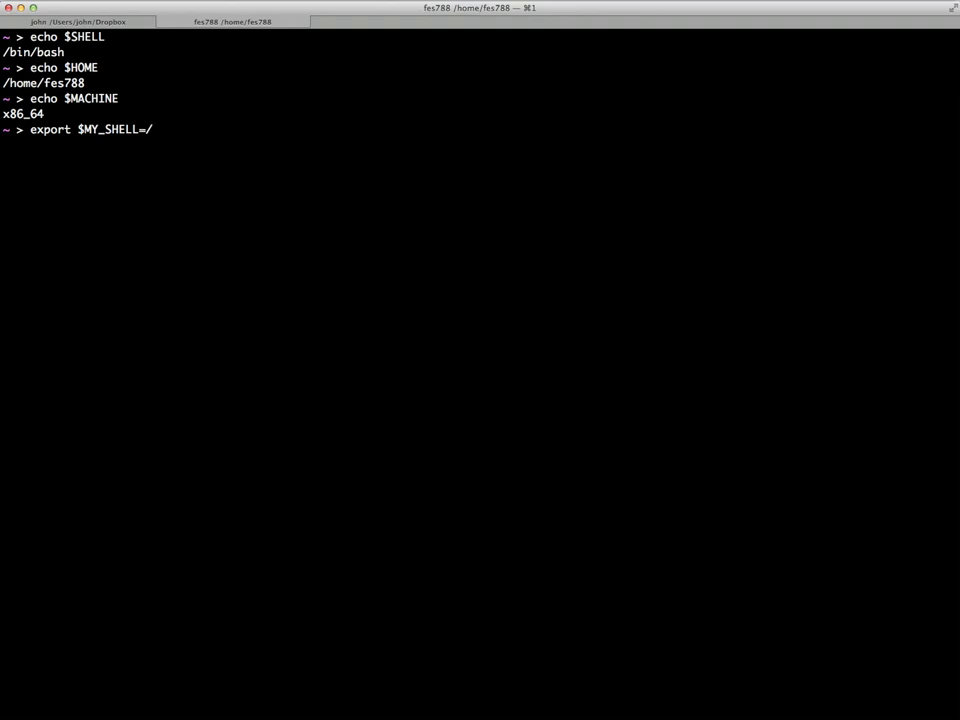
{"action": "type", "text": "bin/csh"}
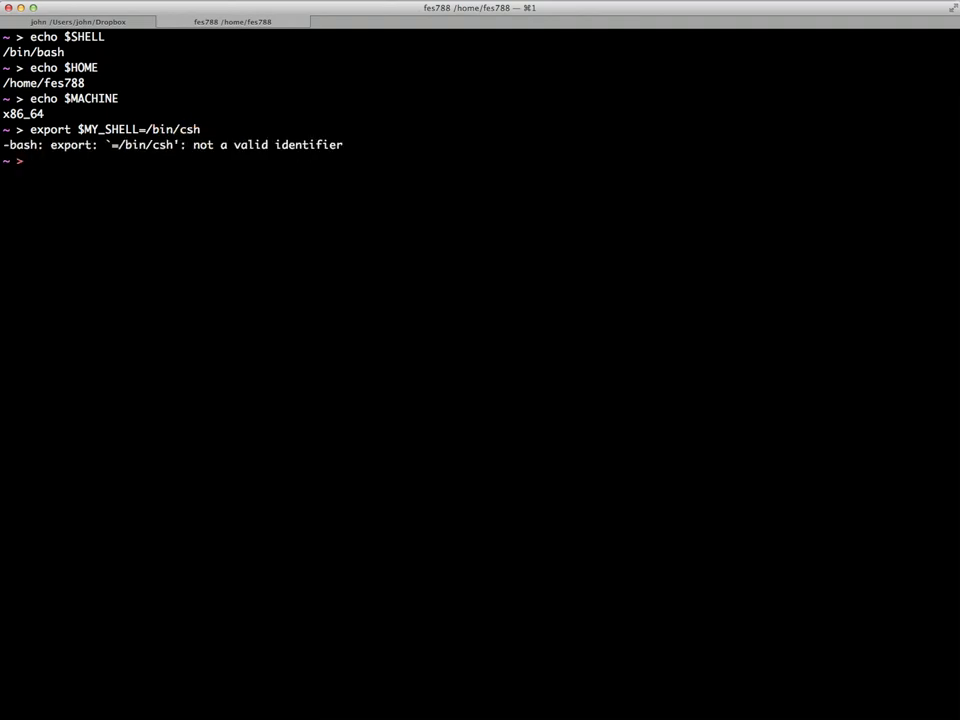
{"action": "type", "text": "export $MY_SHELL=/bin/csh"}
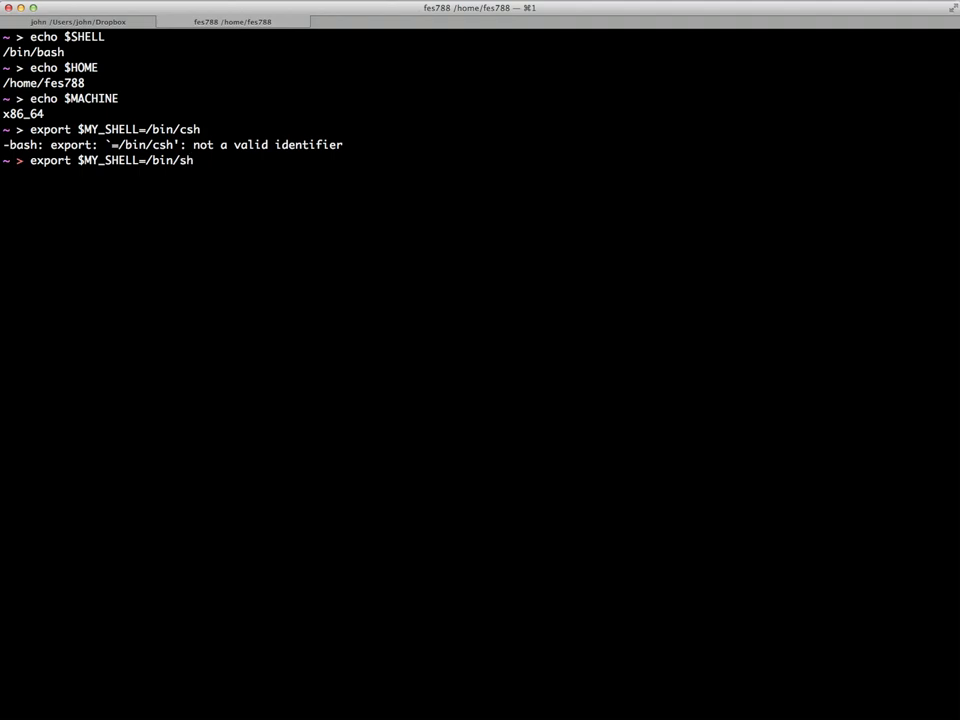
{"action": "key", "text": "Return"}
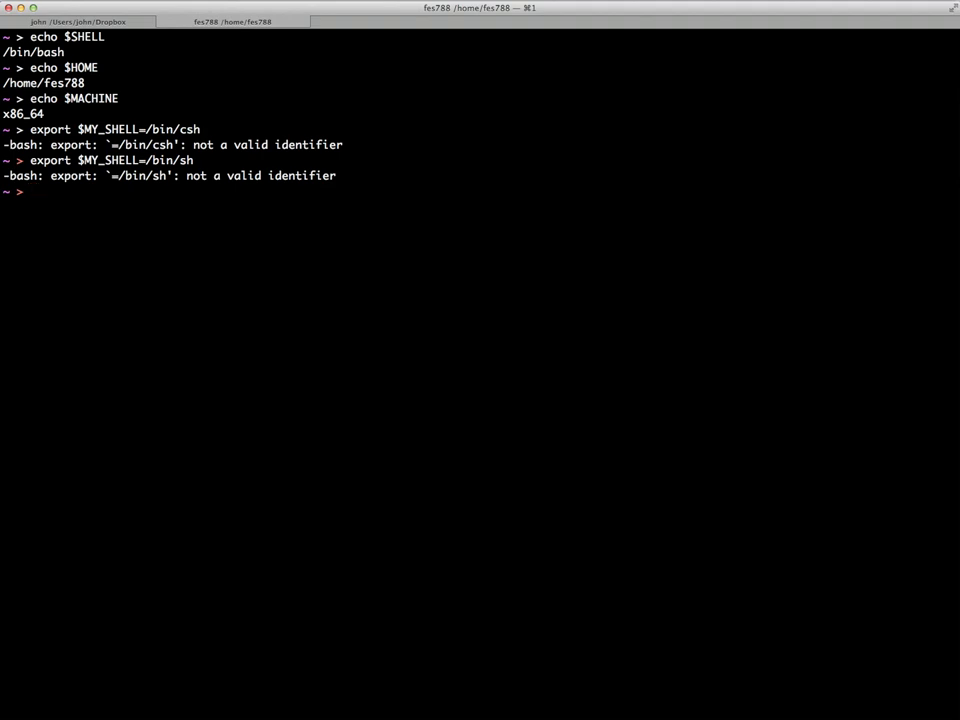
{"action": "type", "text": "export $MY_SHELL=/bin/sh"}
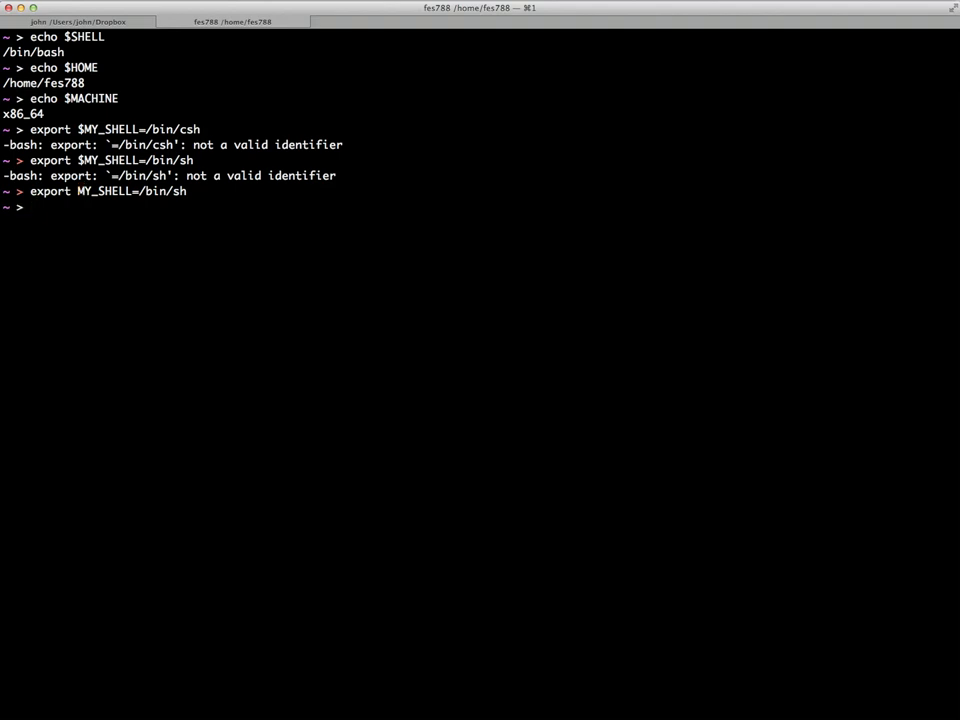
Export SHELL=$MY_SHELL and echo $SHELL to confirm it shows /bin/sh
{"action": "type", "text": "echo $MY_SHELL"}
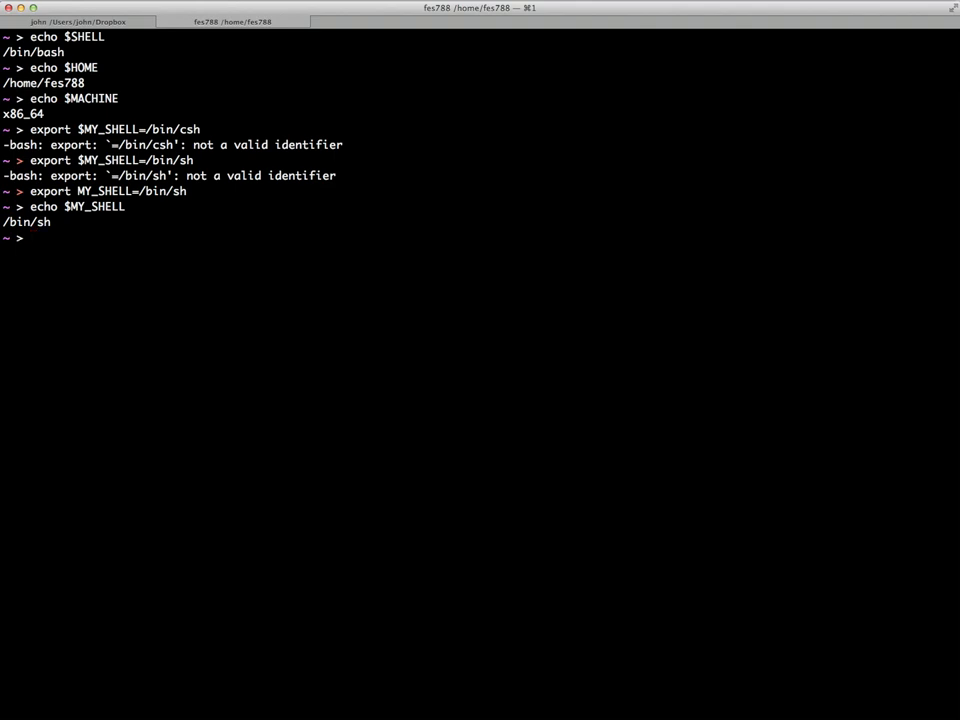
{"action": "type", "text": "export"}
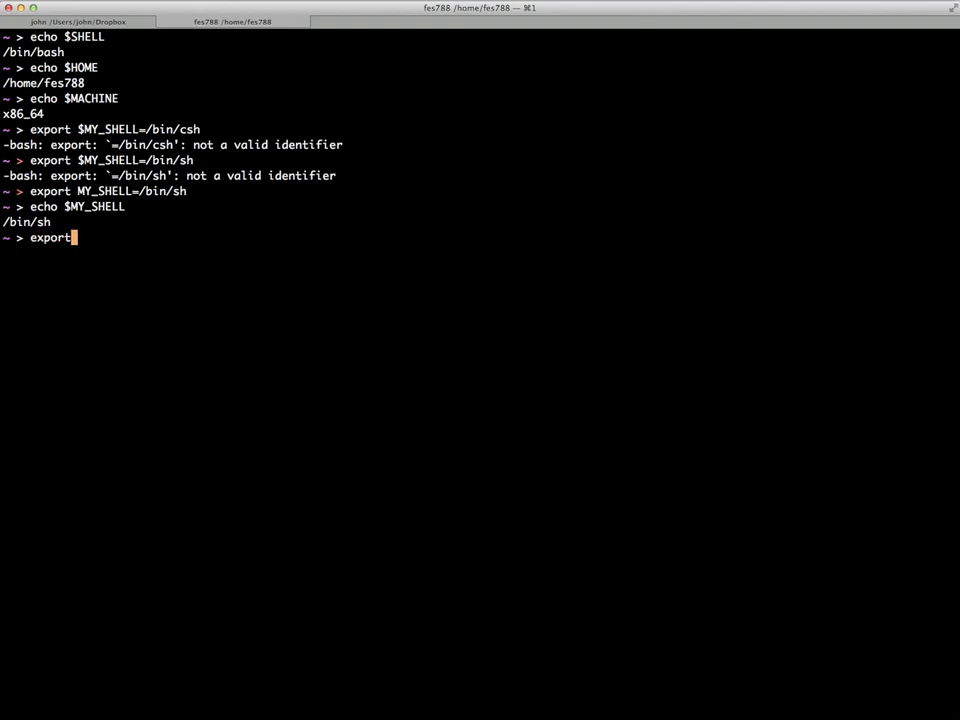
{"action": "type", "text": "$SHELL"}
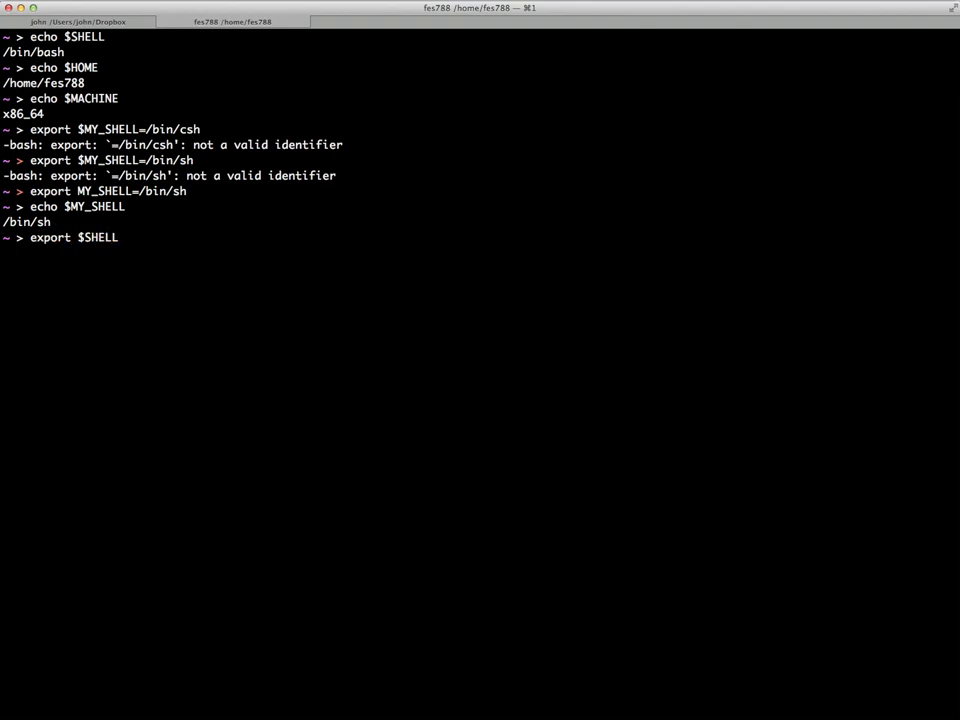
{"action": "type", "text": "="}
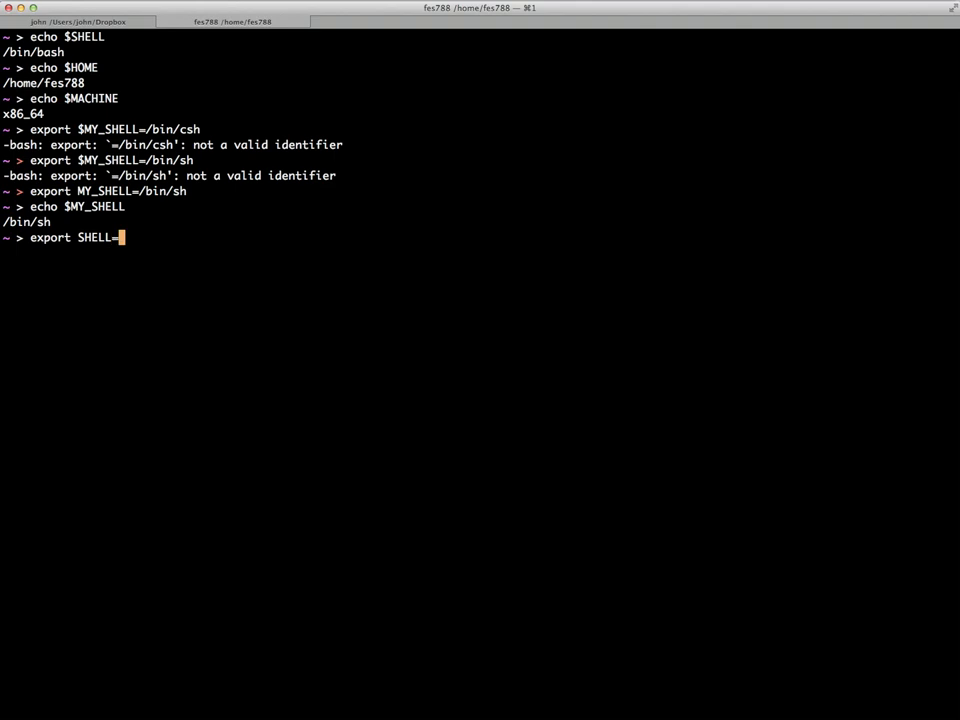
{"action": "type", "text": "$MY"}
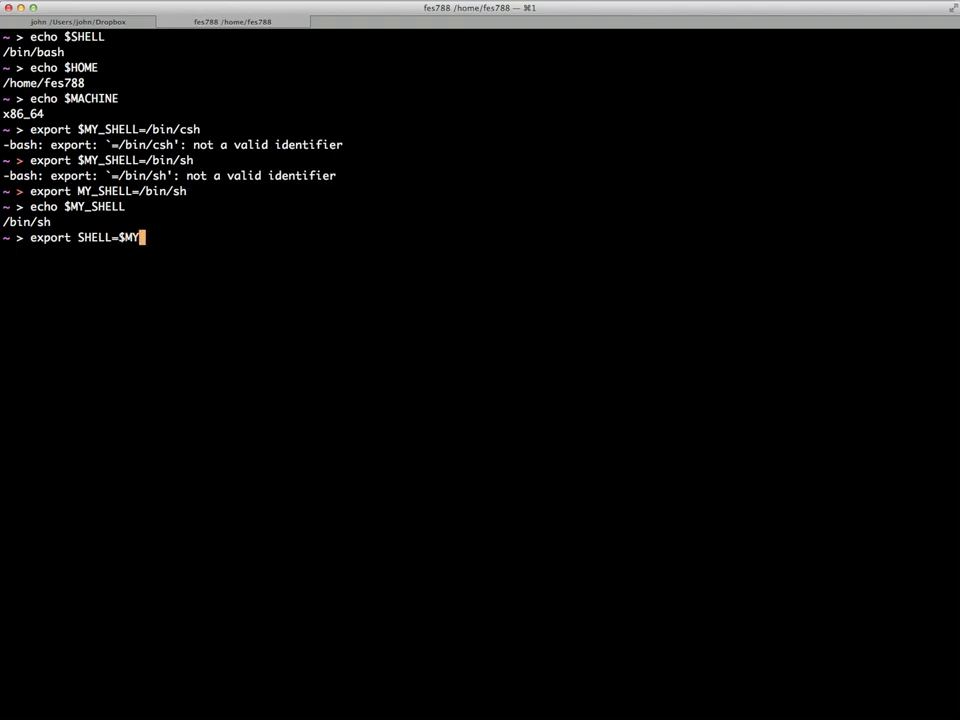
{"action": "type", "text": "_SHELL"}
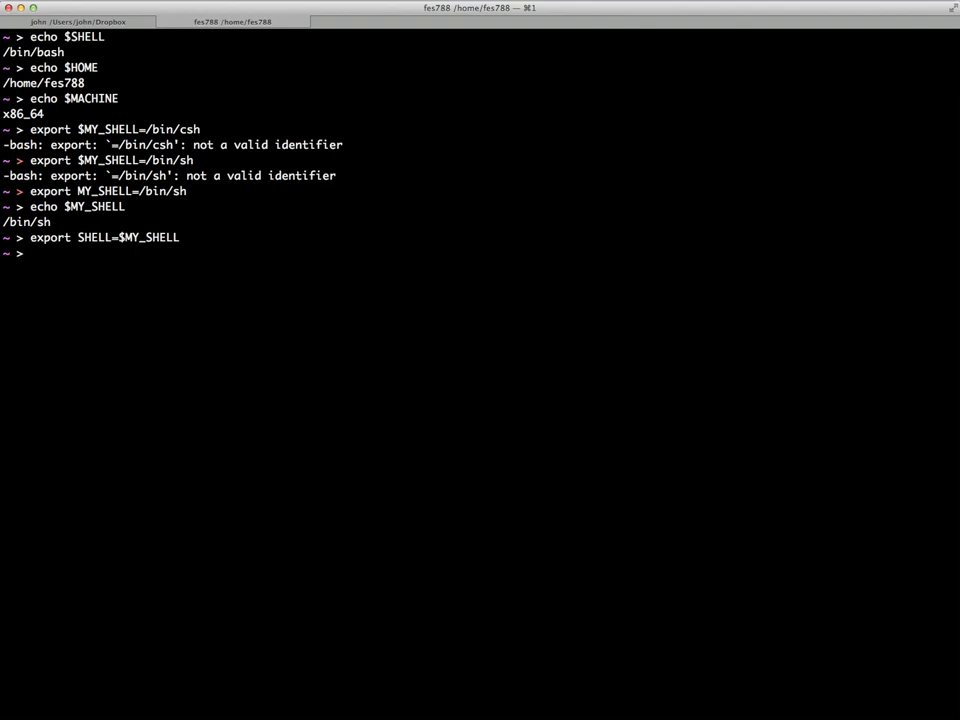
{"action": "type", "text": "echo $SHELL"}
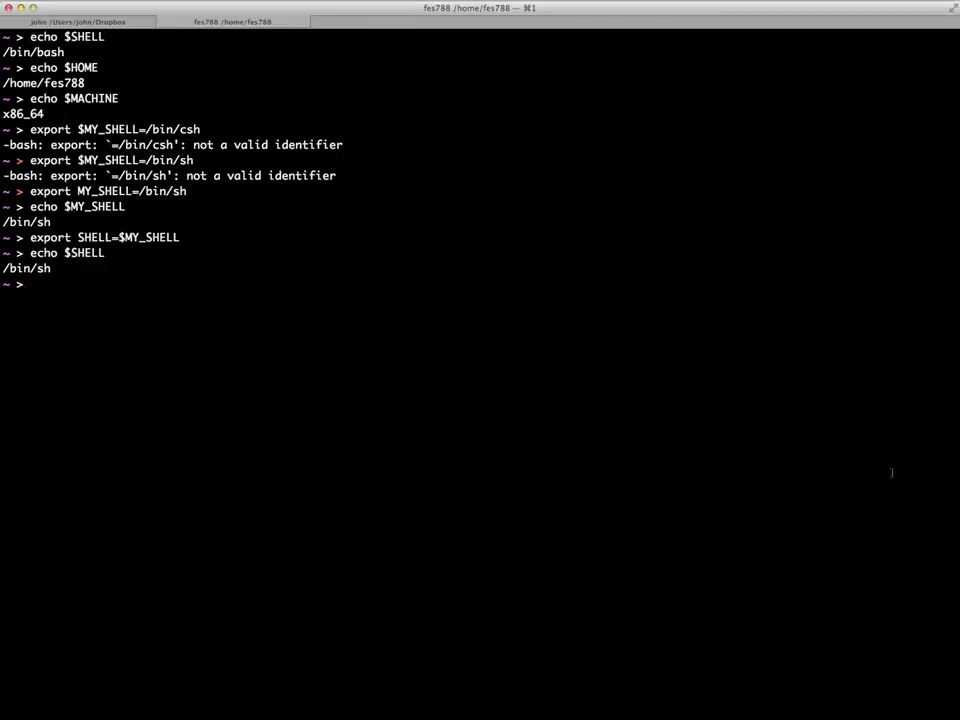
Check pwd and $HOME, enter and list Desktop, then cd back to /home/fes788
{"action": "type", "text": "pwd"}
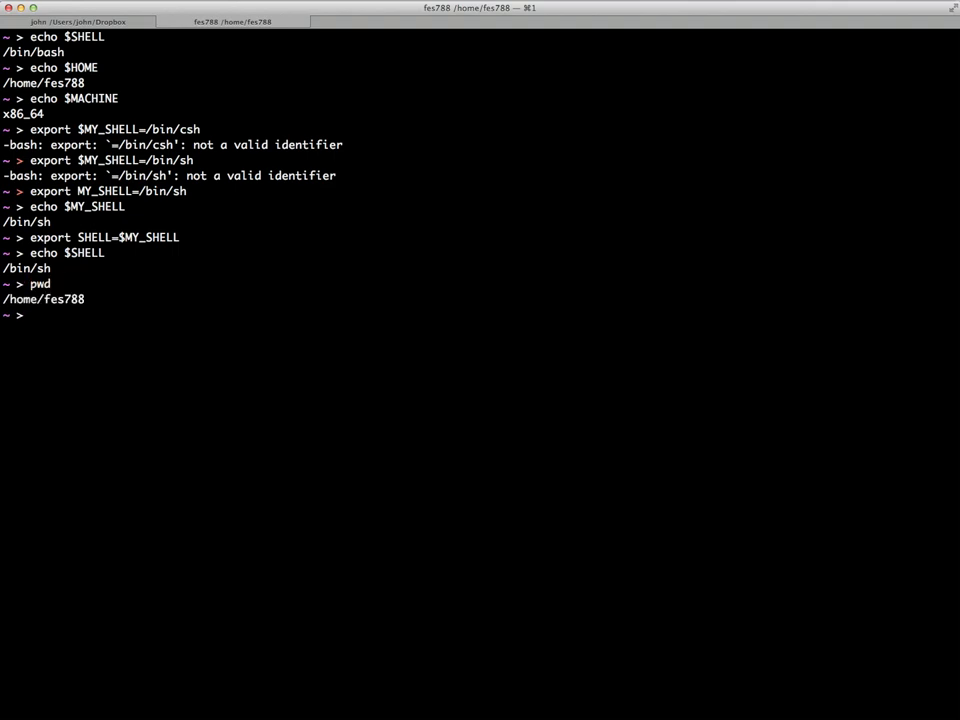
{"action": "type", "text": "echo"}
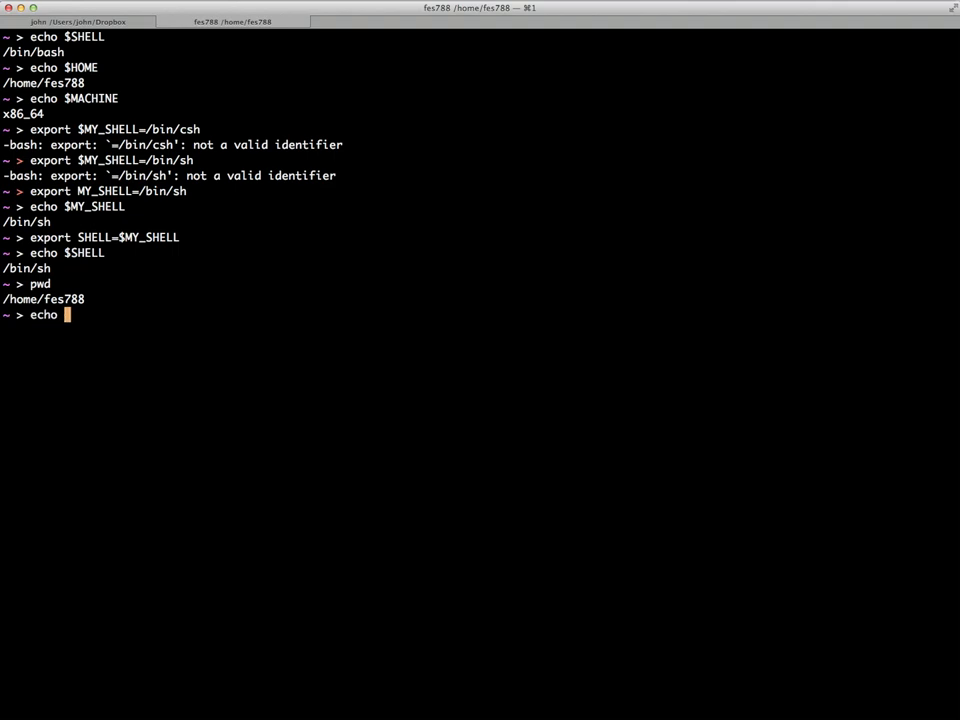
{"action": "type", "text": "$HOME"}
{"action": "type", "text": "cd"}
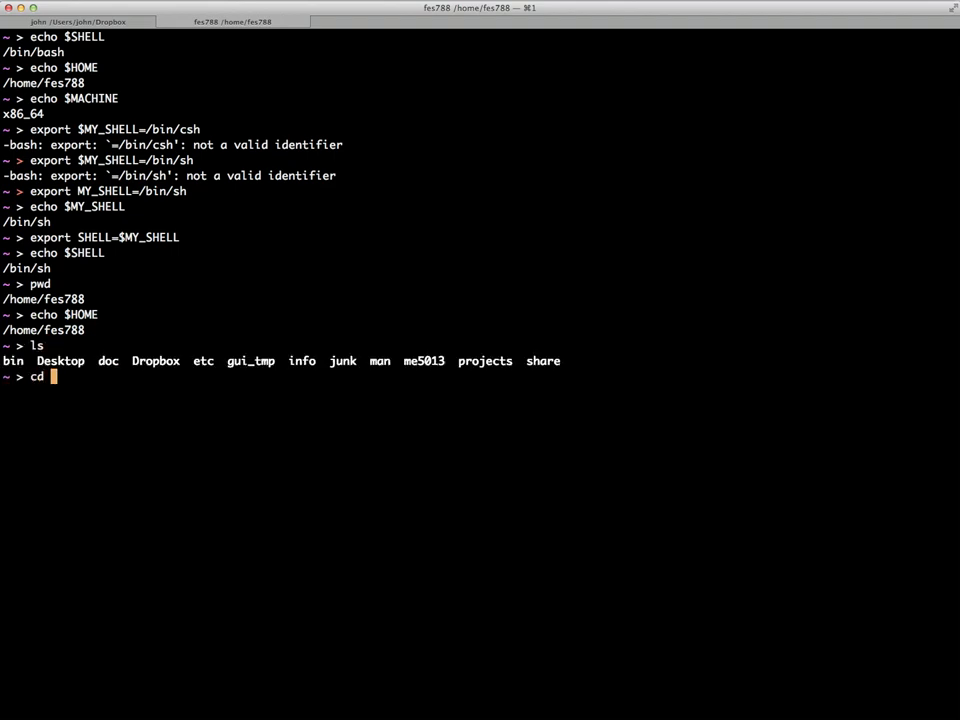
{"action": "type", "text": "Desktop"}
{"action": "type", "text": "pwd"}
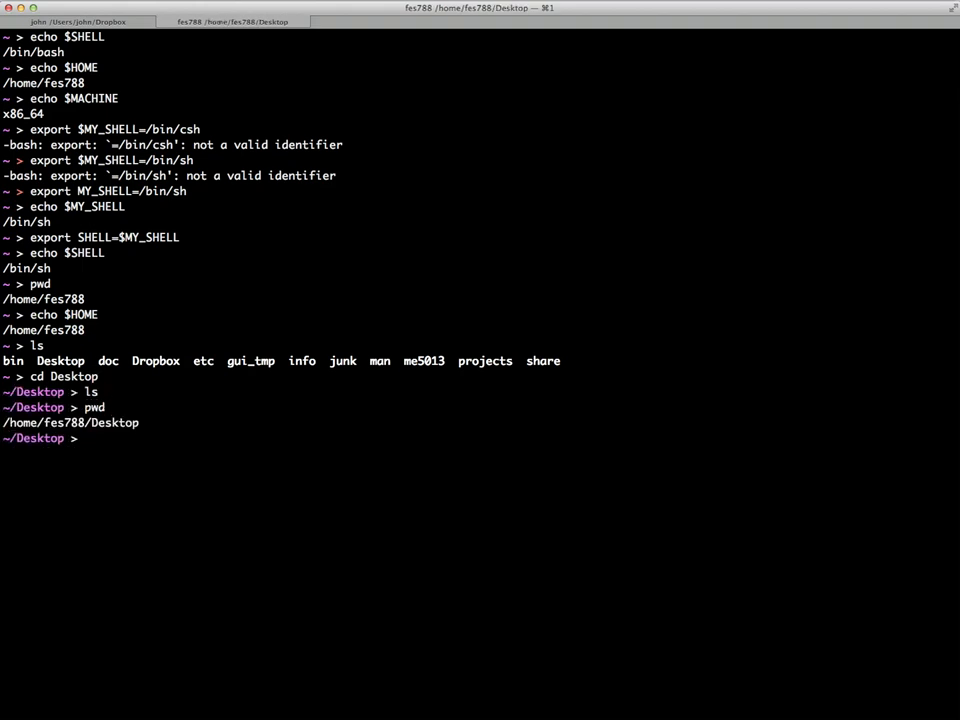
{"action": "type", "text": "cd"}
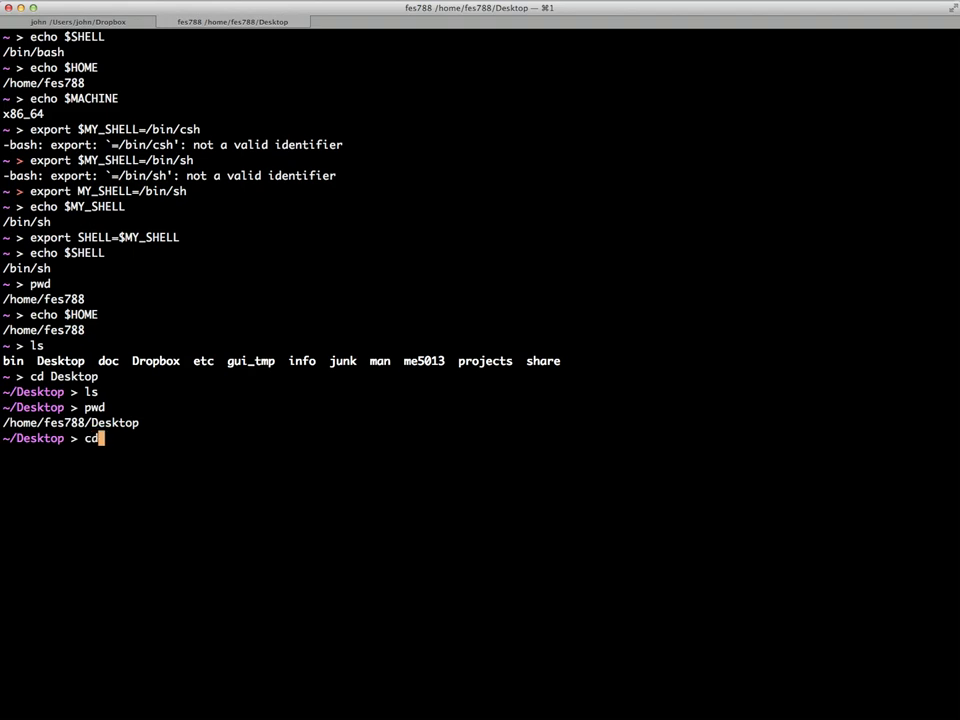
{"action": "key", "text": "Return"}
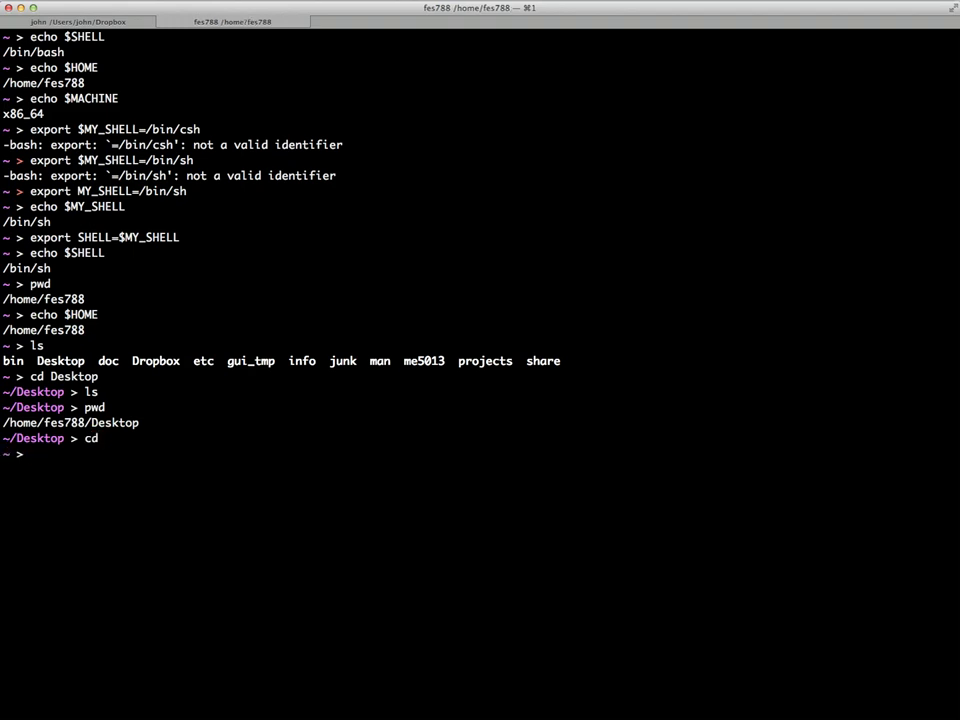
{"action": "type", "text": "pwd"}
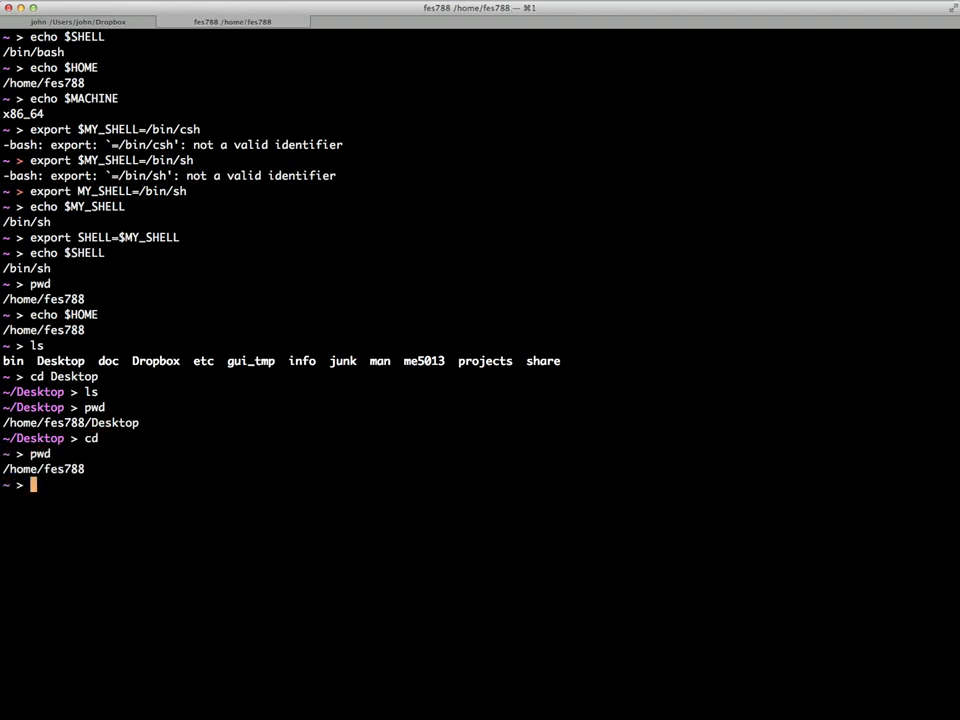
{"action": "type", "text": "cd /"}
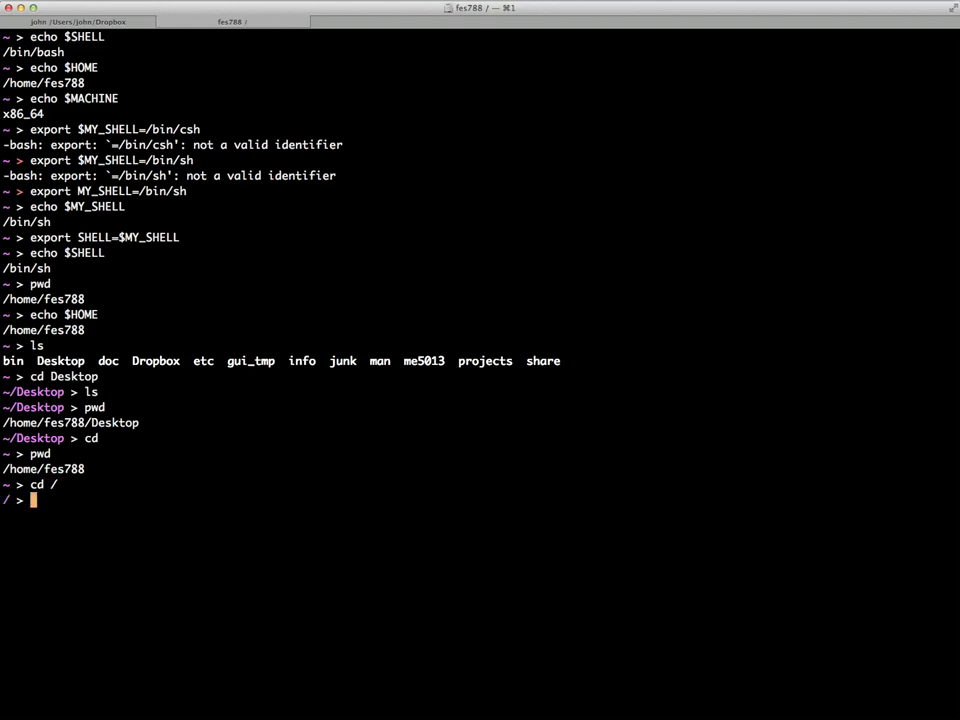
{"action": "type", "text": "pwd"}
{"action": "type", "text": "ls"}
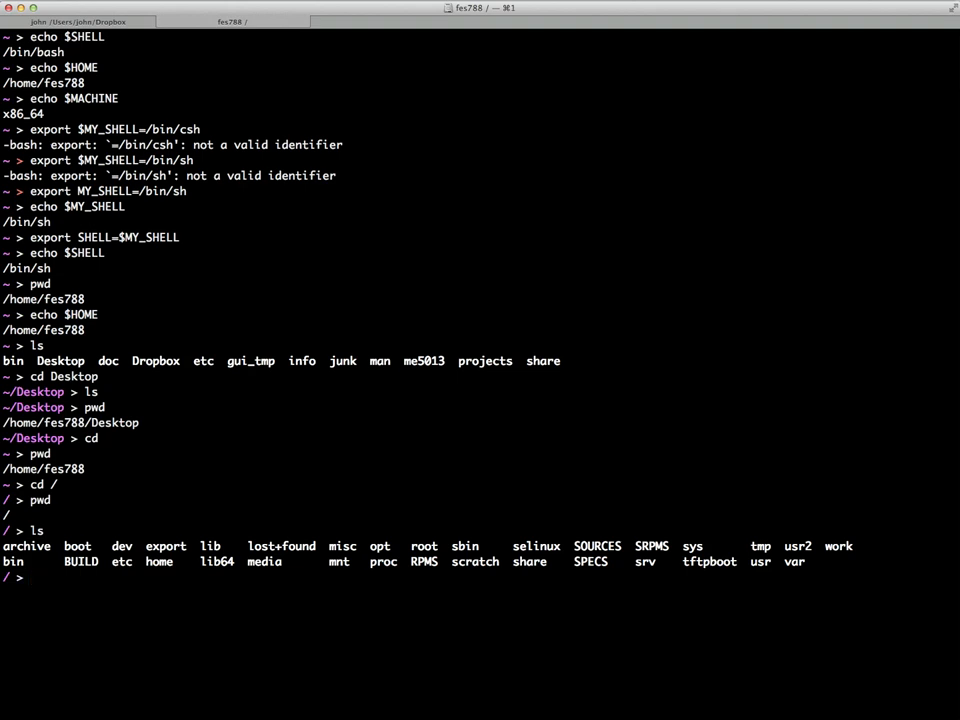
{"action": "type", "text": "cd /home"}
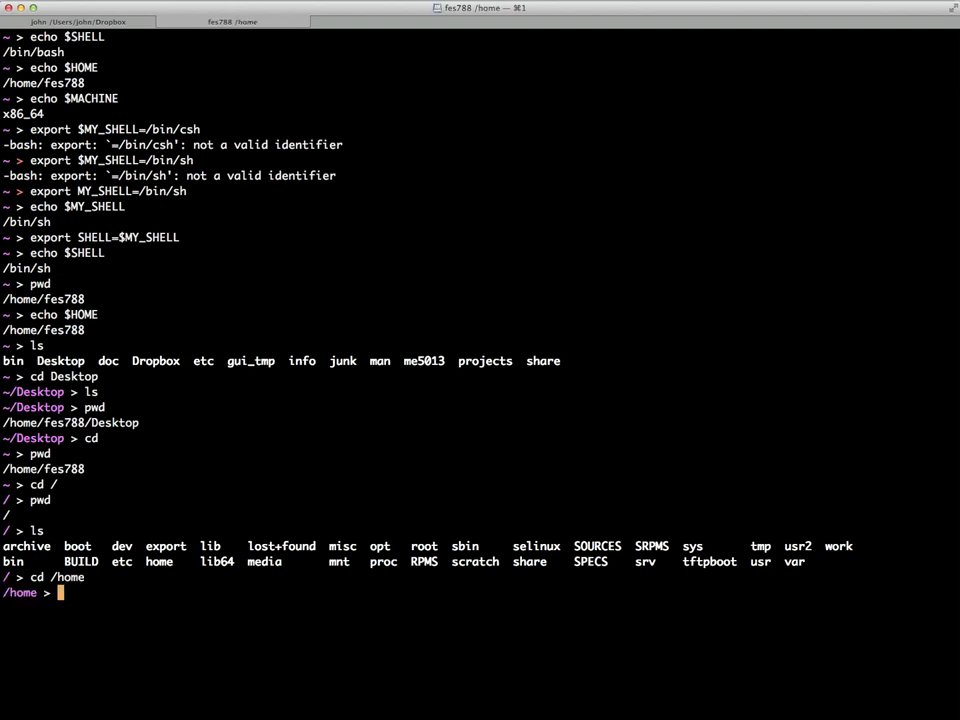
{"action": "type", "text": "ls"}
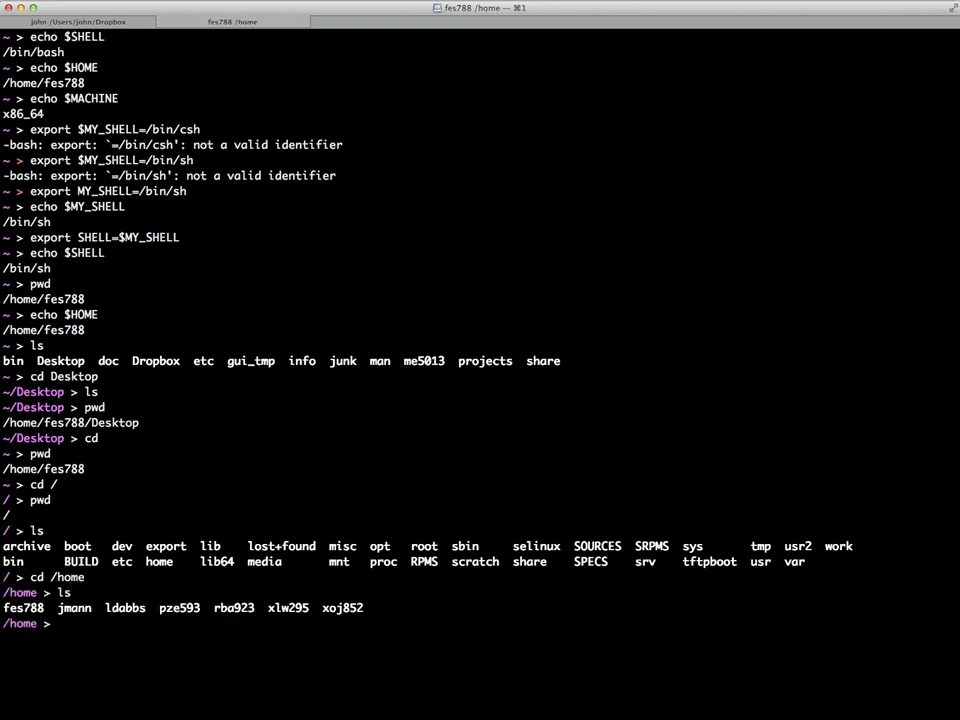
{"action": "type", "text": "cd fes788"}
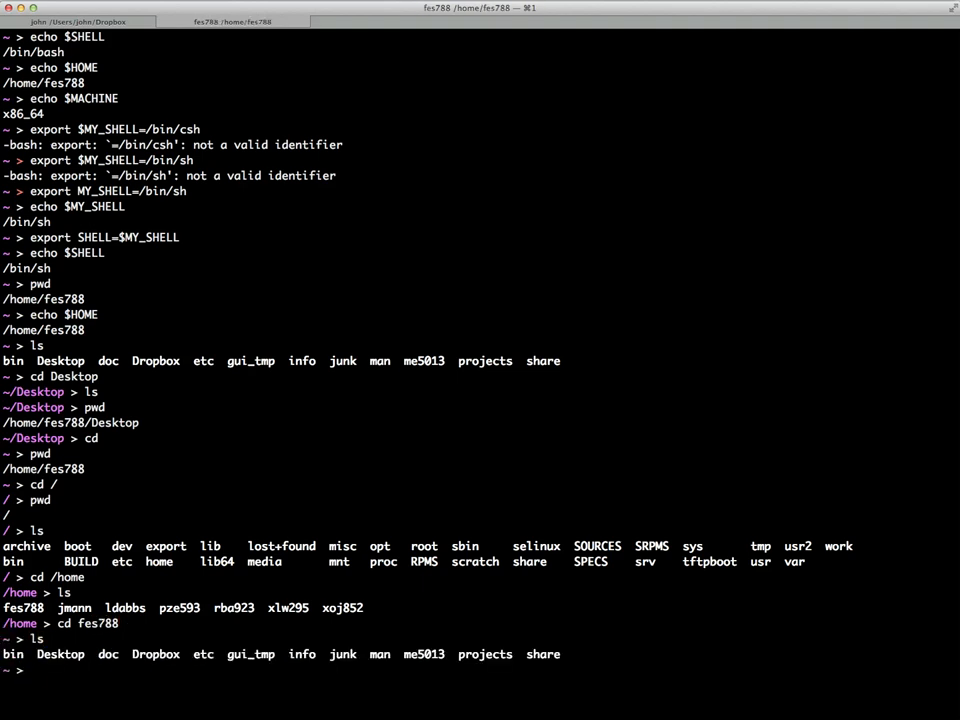
{"action": "type", "text": "cd me5013"}
{"action": "type", "text": "ls"}
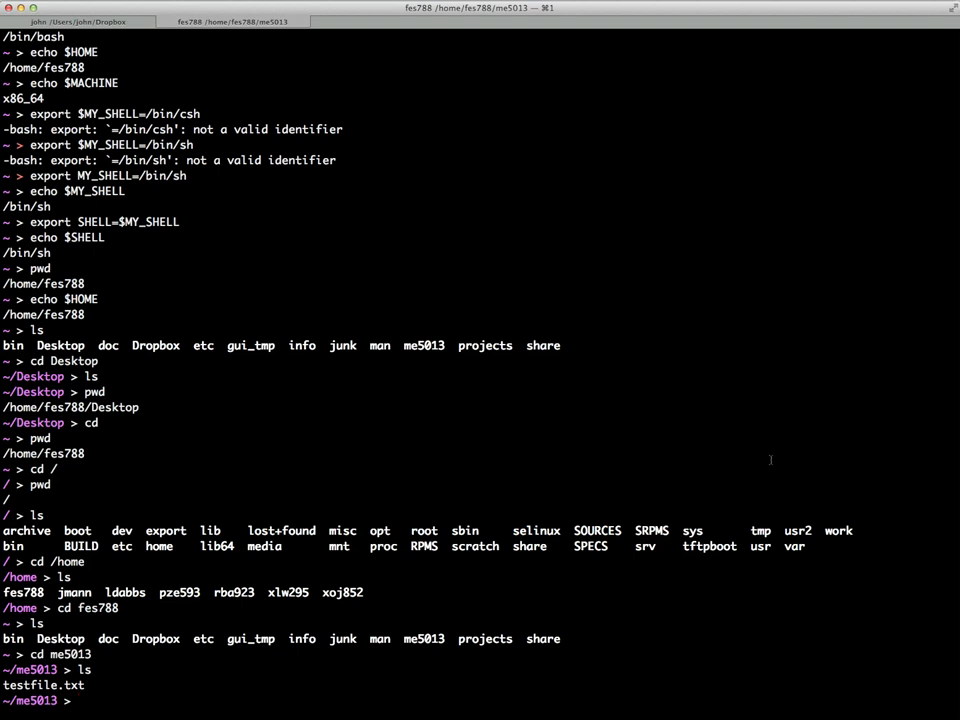
Print the full date, then the month as 08 with +%m and Aug with +%h
{"action": "type", "text": "date"}
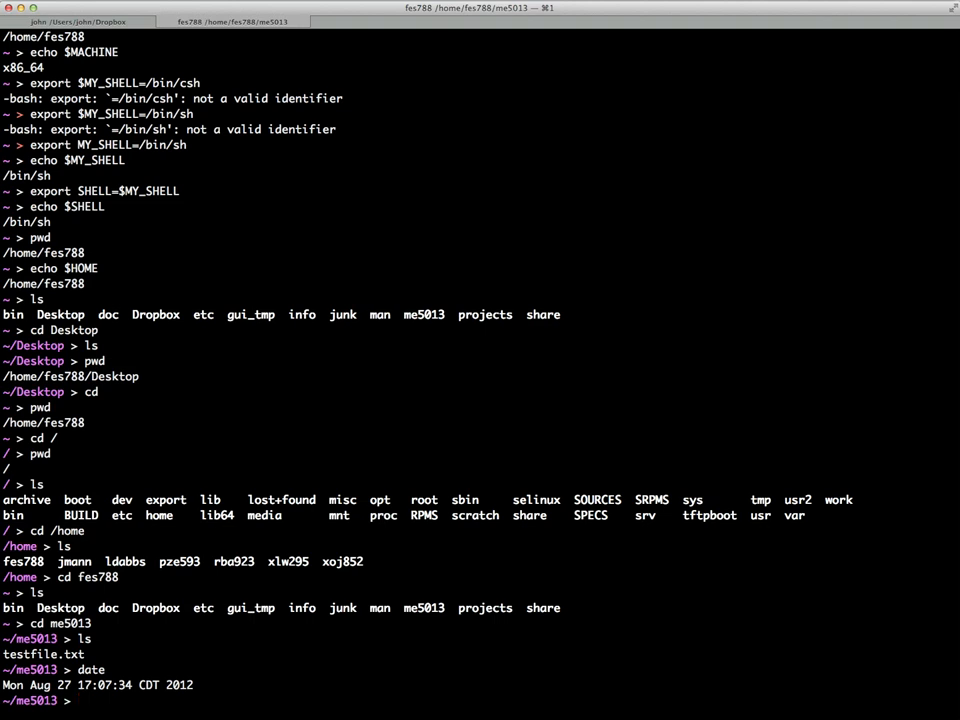
{"action": "type", "text": "date"}
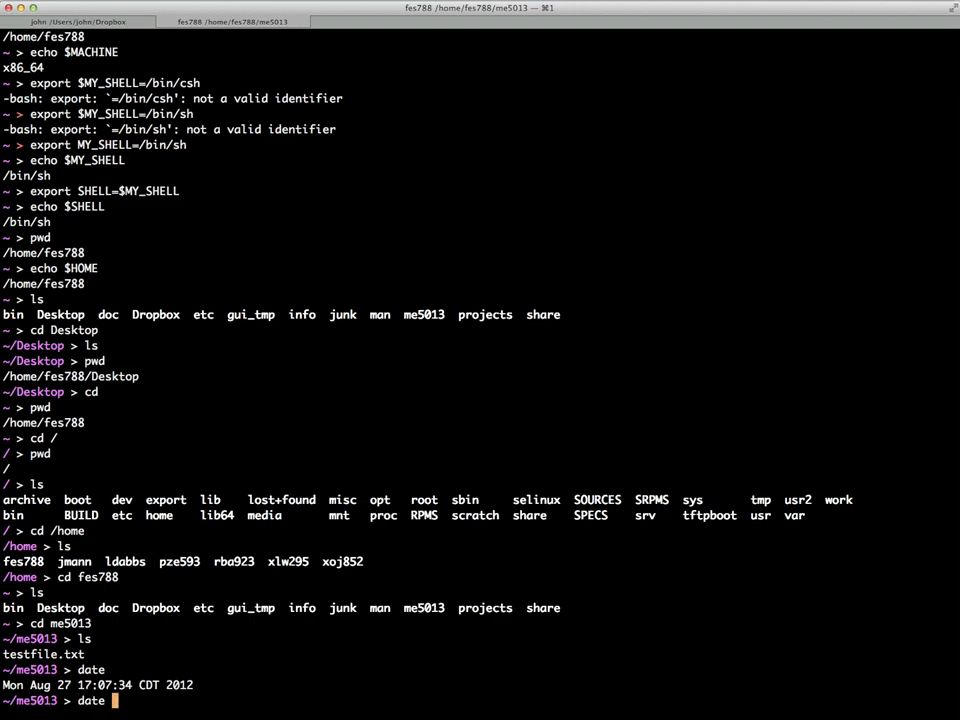
{"action": "type", "text": "+%"}
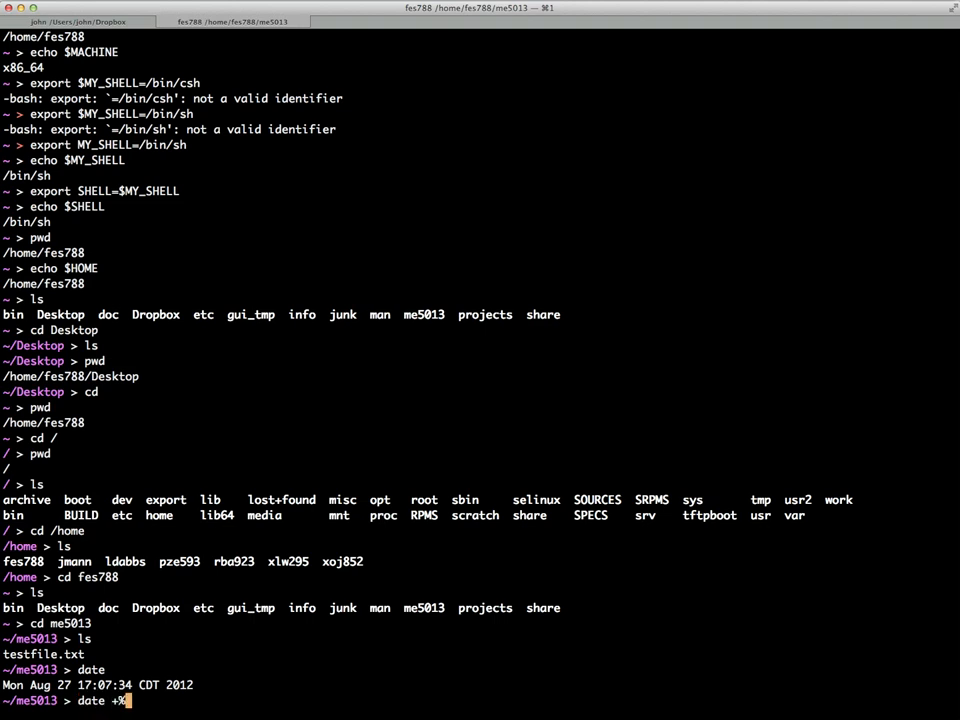
{"action": "type", "text": "m"}
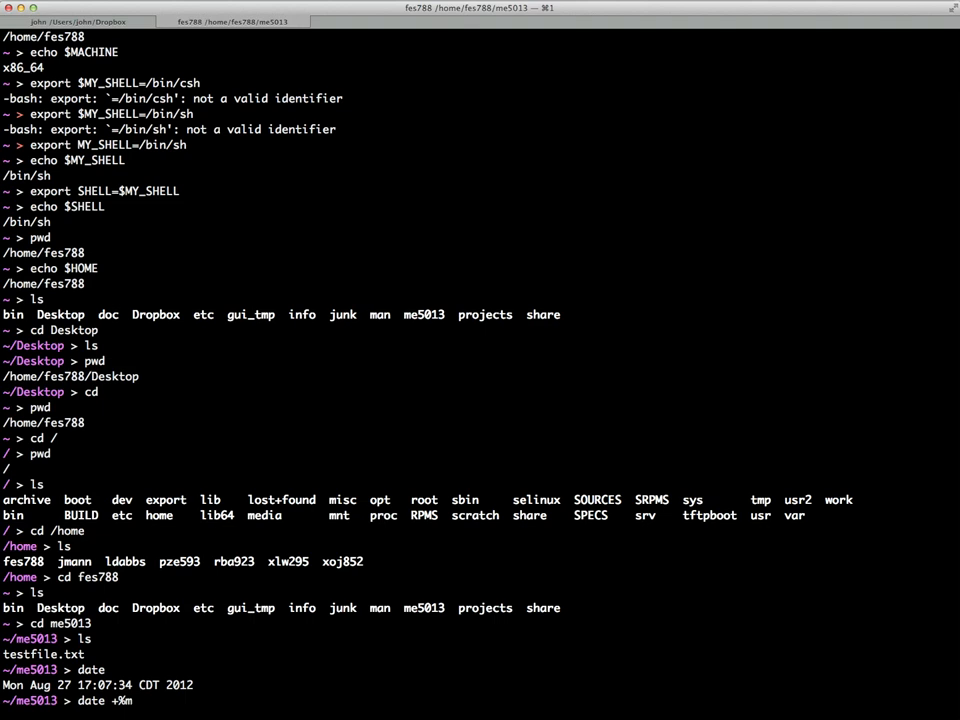
{"action": "key", "text": "Return"}
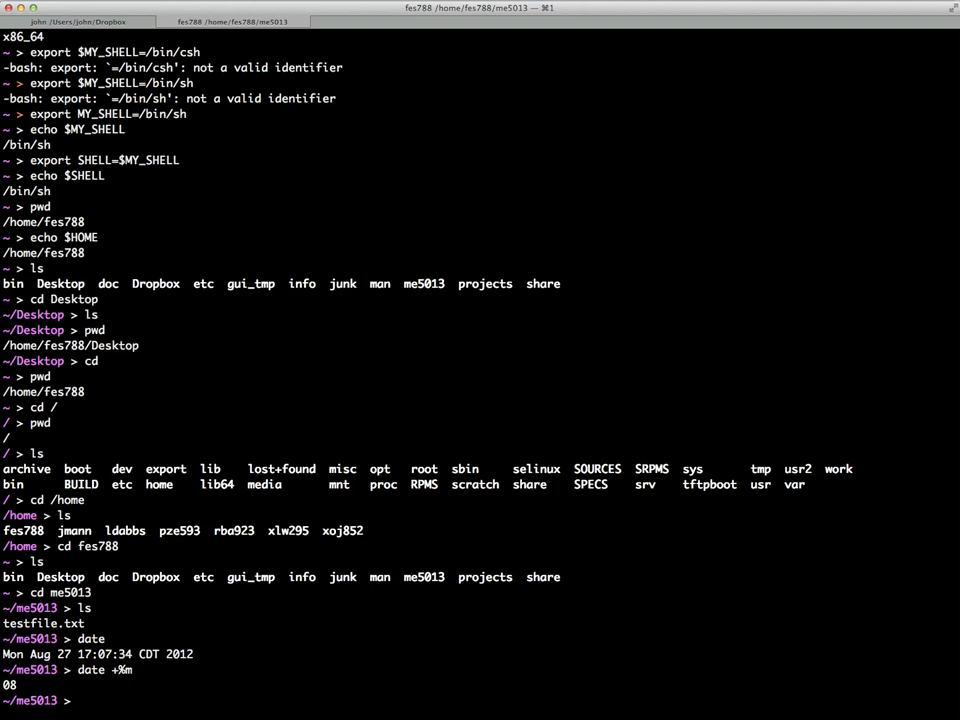
{"action": "type", "text": "date"}
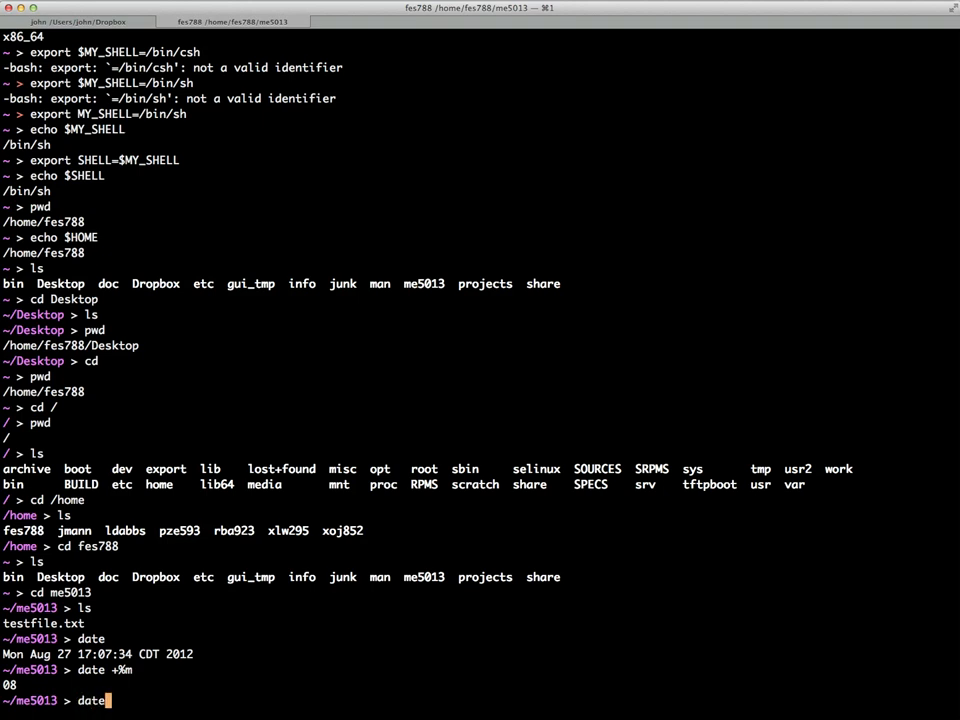
{"action": "type", "text": "+"}
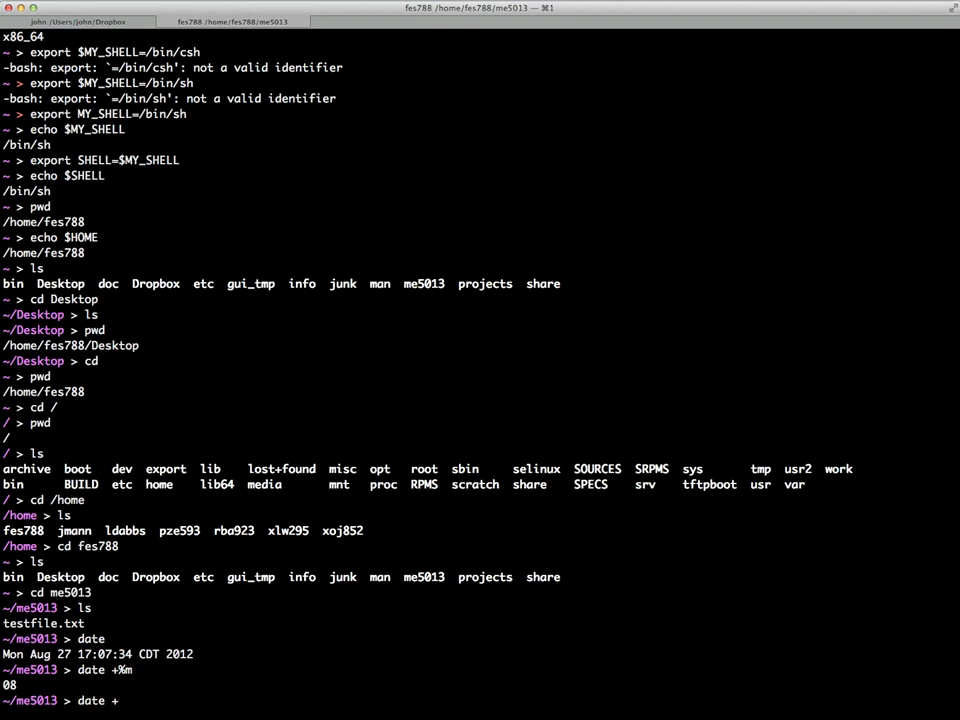
{"action": "type", "text": "%h"}
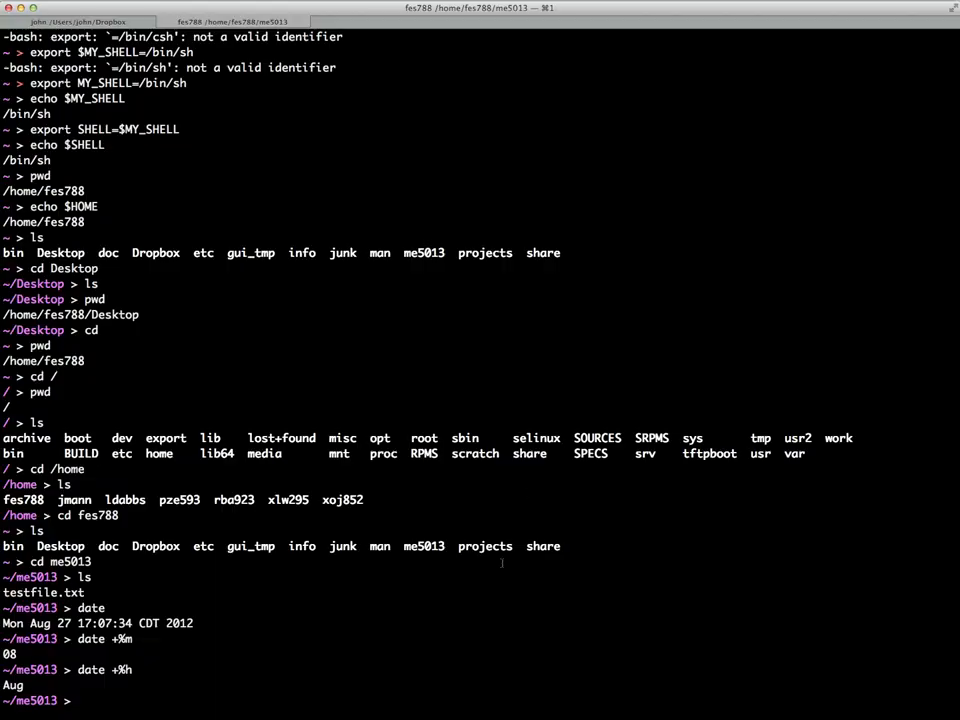
Clear the screen, read the echo and ls man pages, and quit to the prompt
{"action": "type", "text": "cle"}
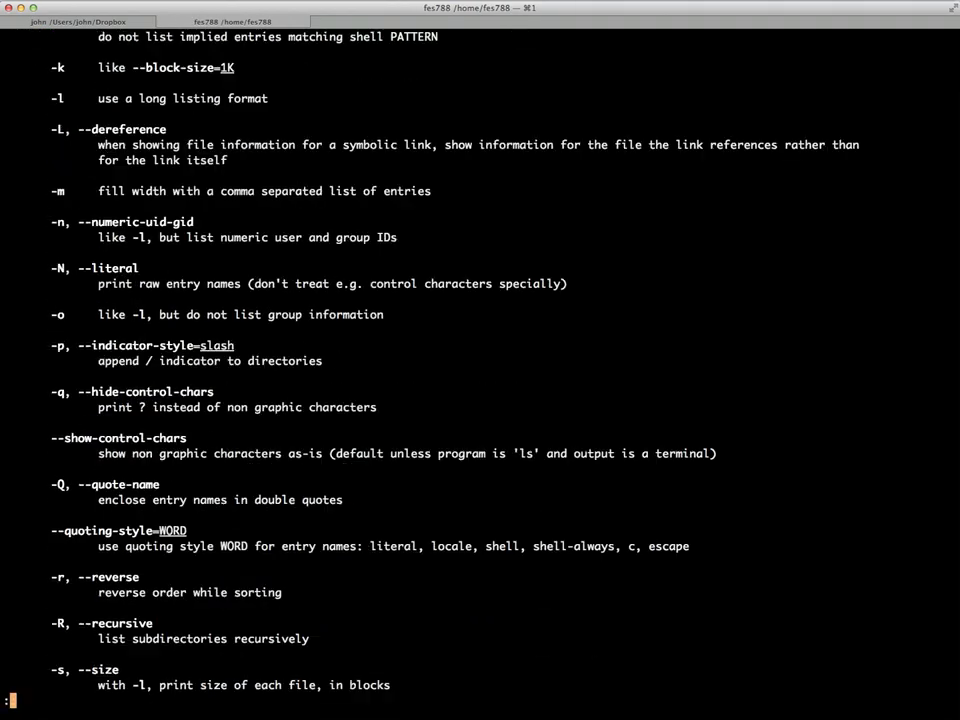
{"action": "scroll", "scroll_direction": "down", "scroll_amount": 3}
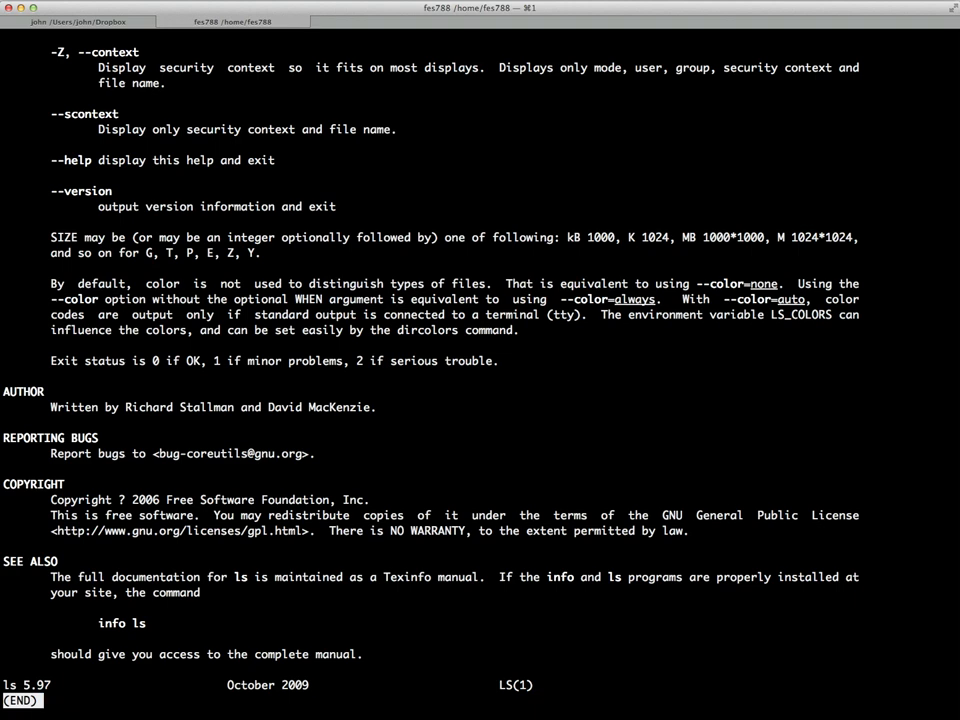
{"action": "key", "text": "q"}
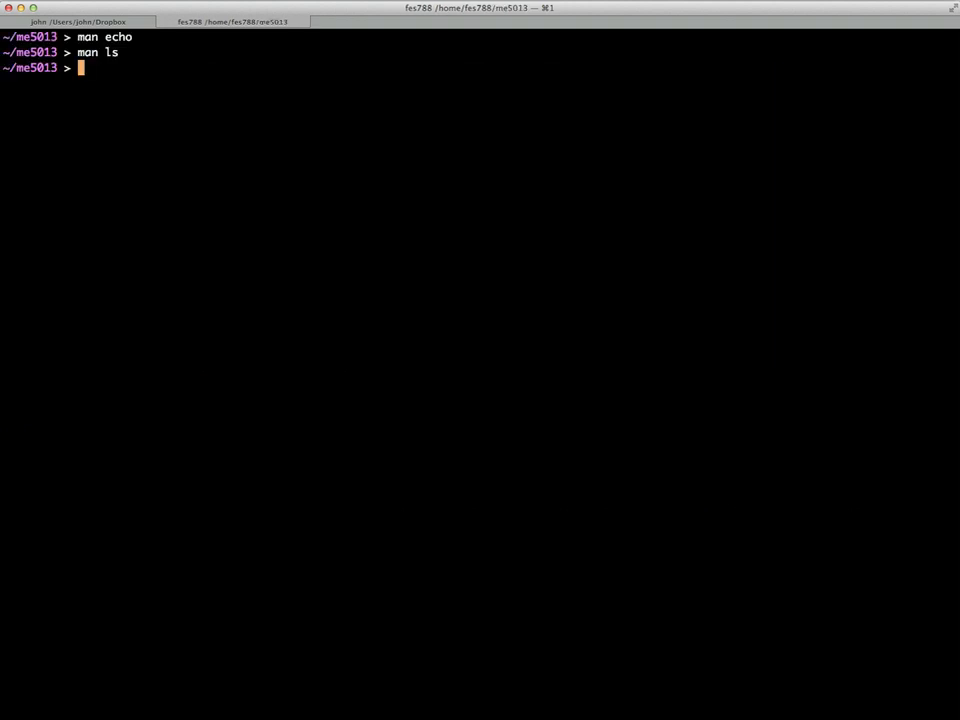